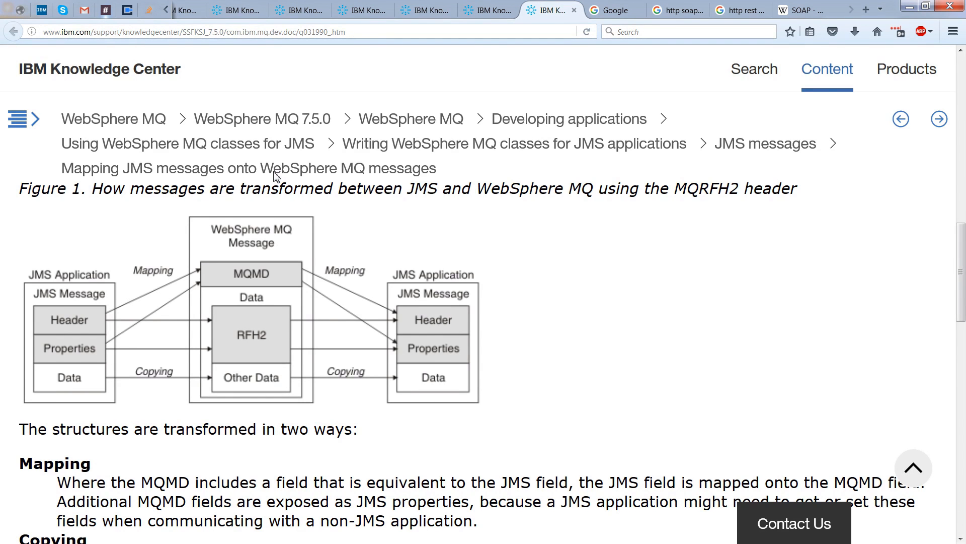
mouse_move(84, 266)
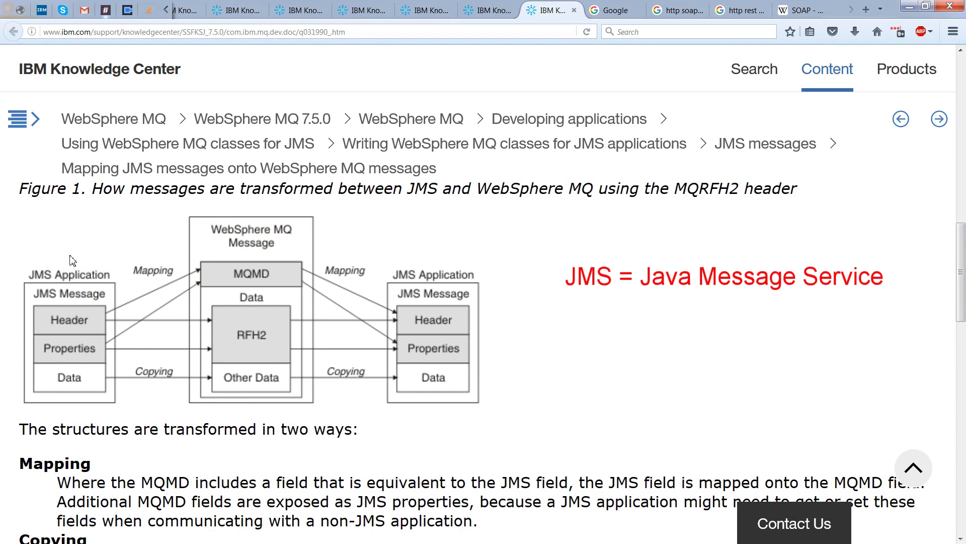
mouse_move(55, 267)
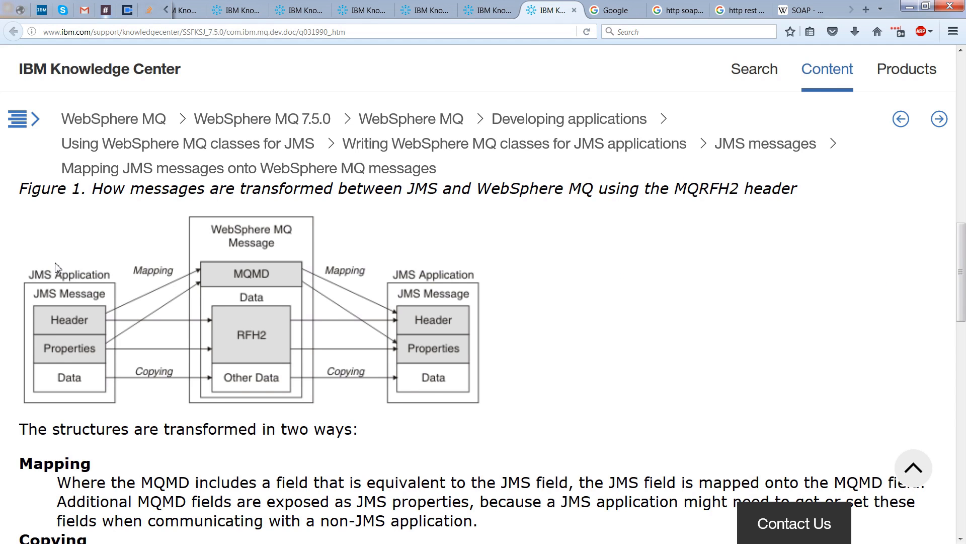
mouse_move(34, 280)
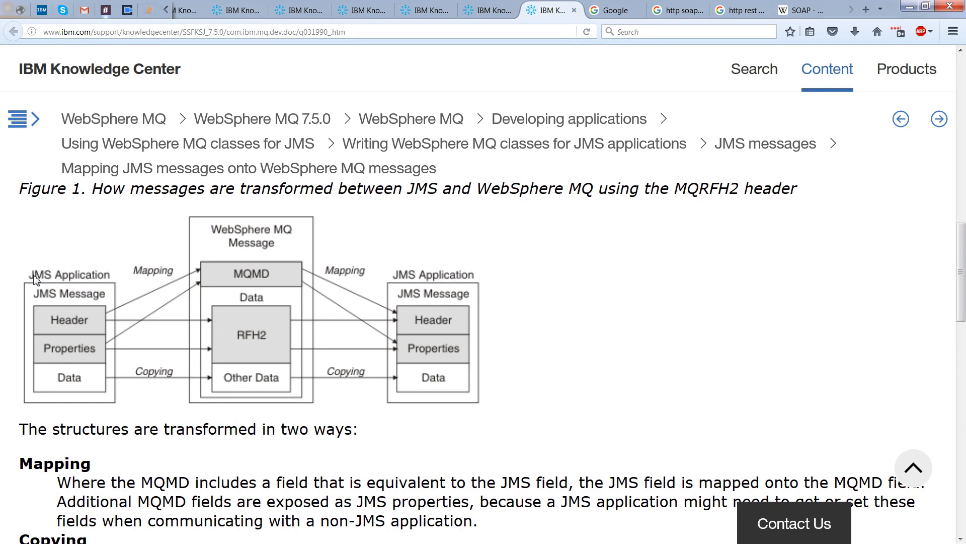
mouse_move(91, 301)
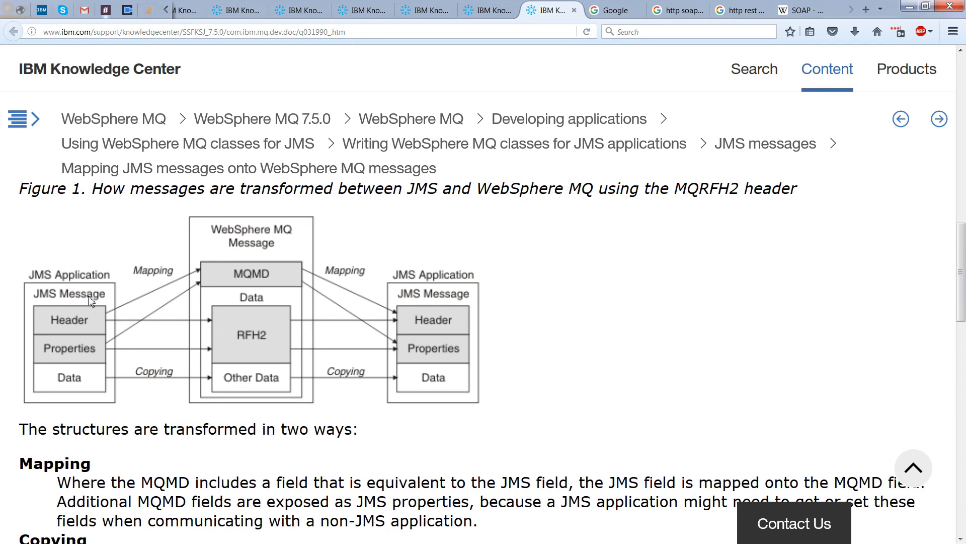
mouse_move(173, 298)
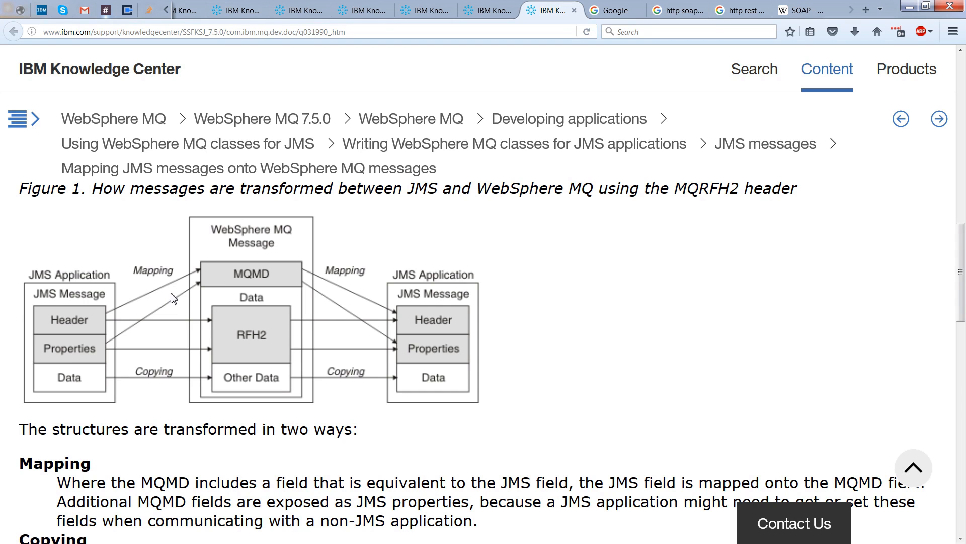
mouse_move(289, 236)
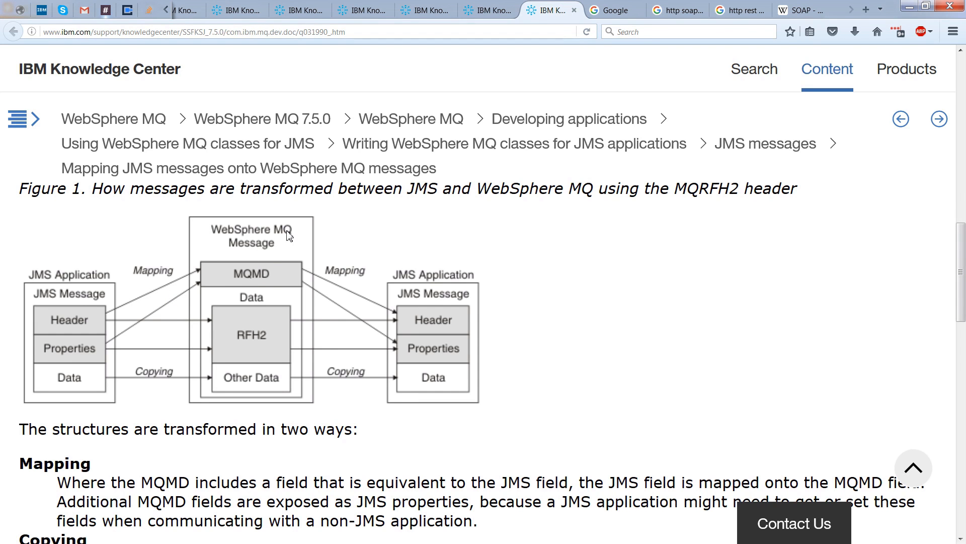
mouse_move(179, 278)
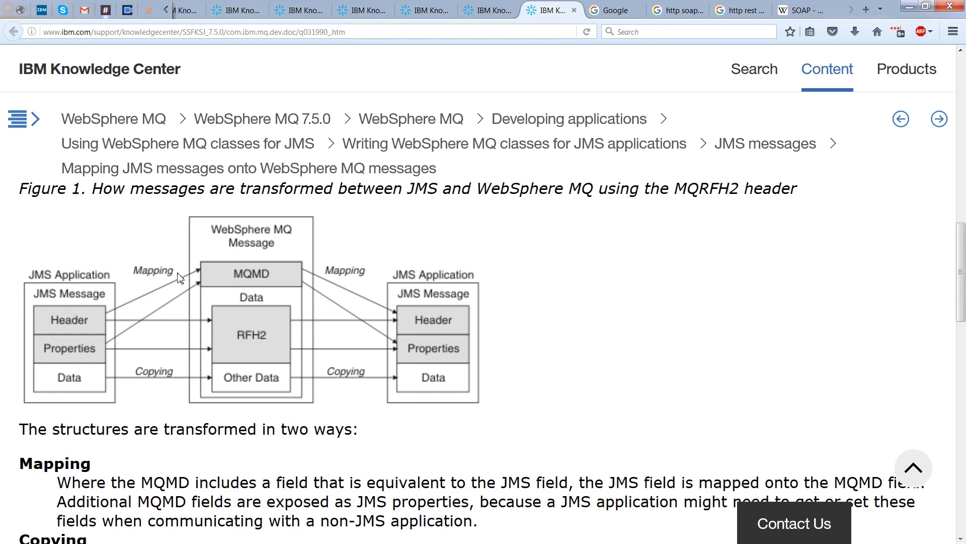
mouse_move(113, 308)
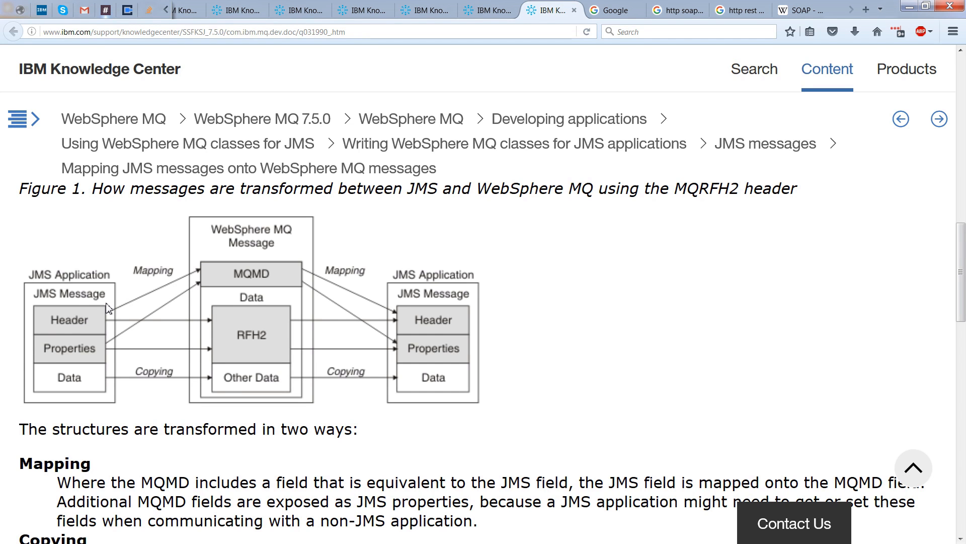
mouse_move(93, 336)
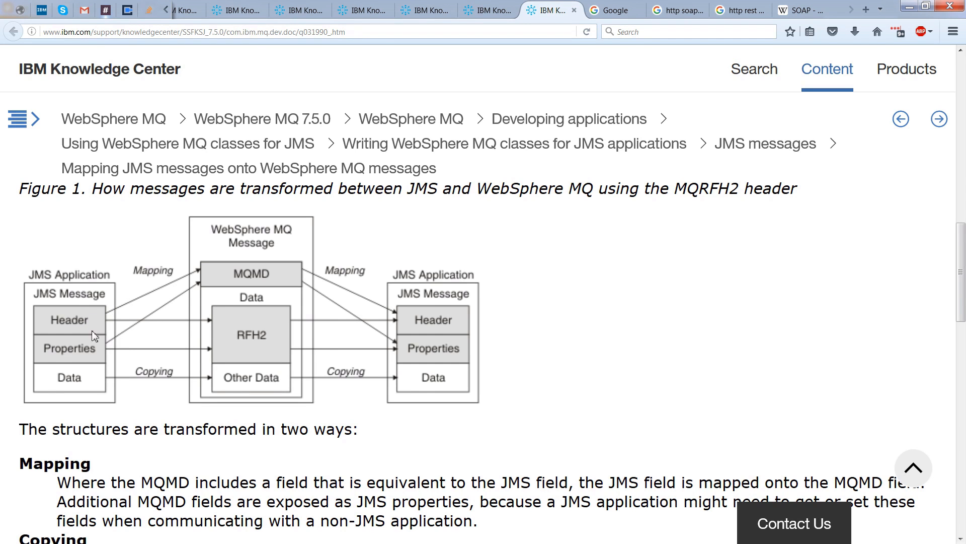
mouse_move(92, 390)
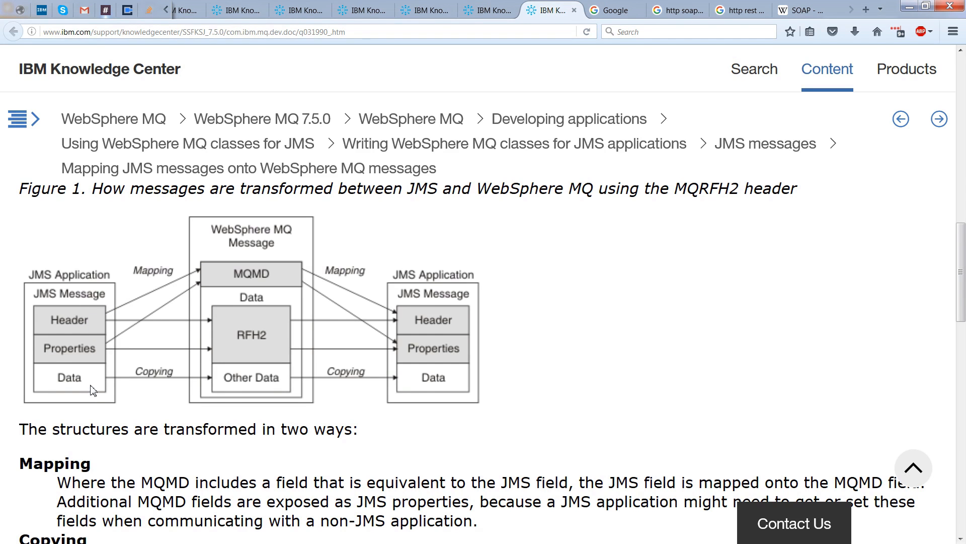
mouse_move(104, 347)
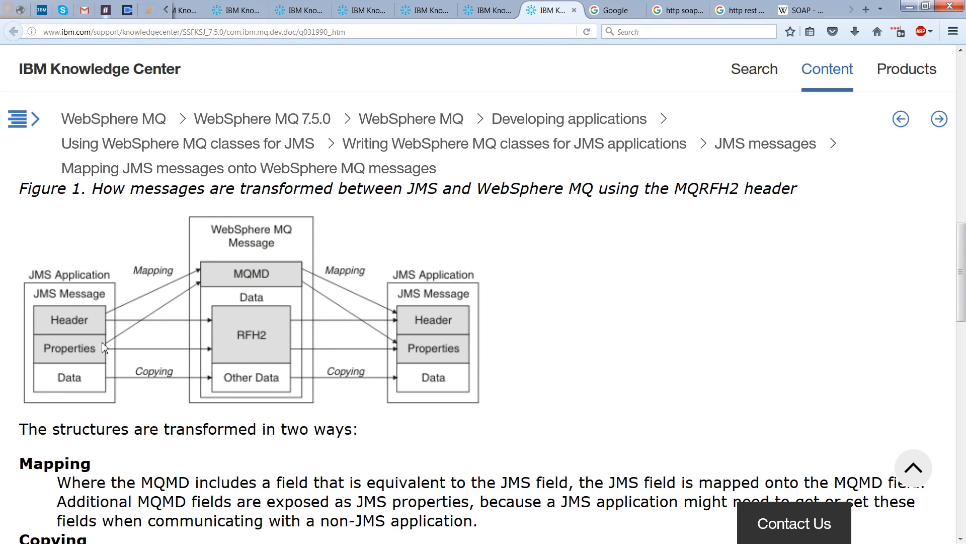
mouse_move(103, 345)
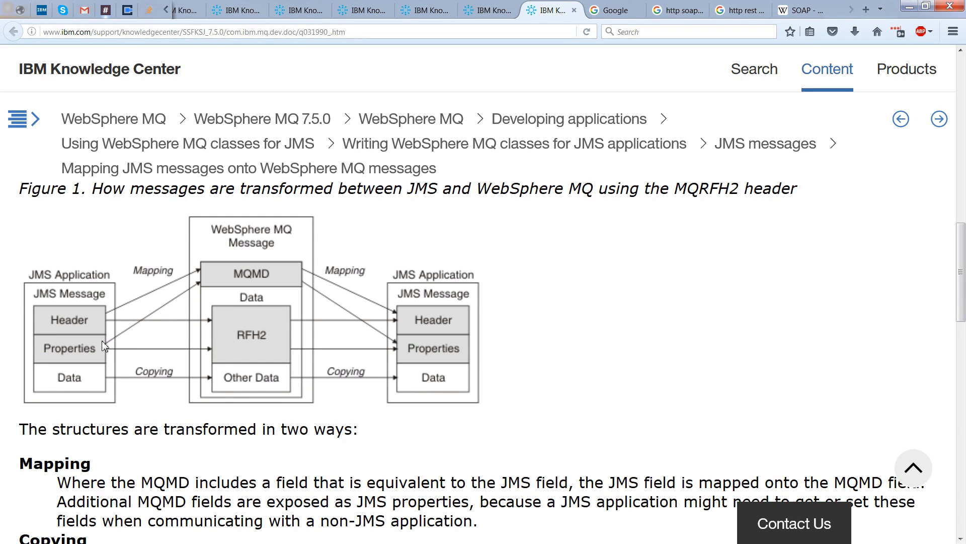
mouse_move(105, 326)
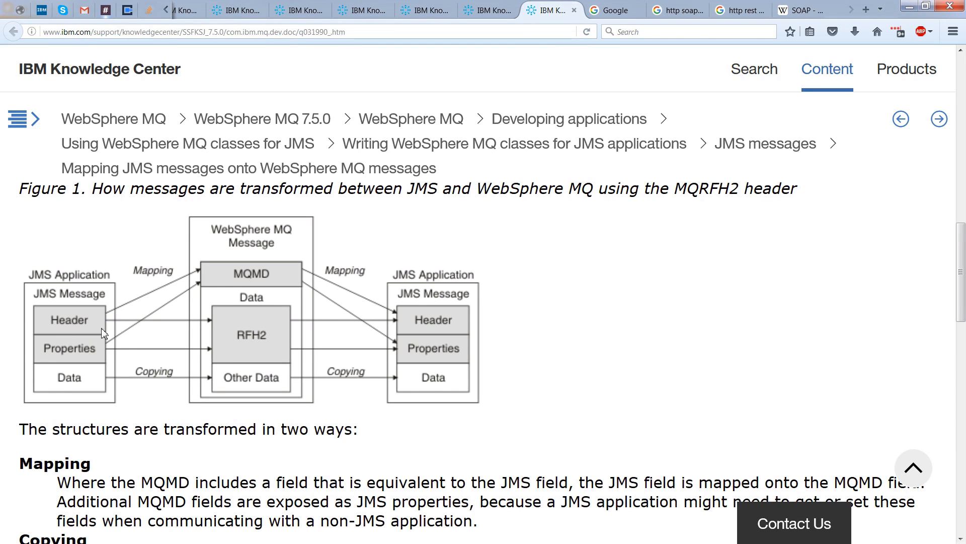
mouse_move(106, 338)
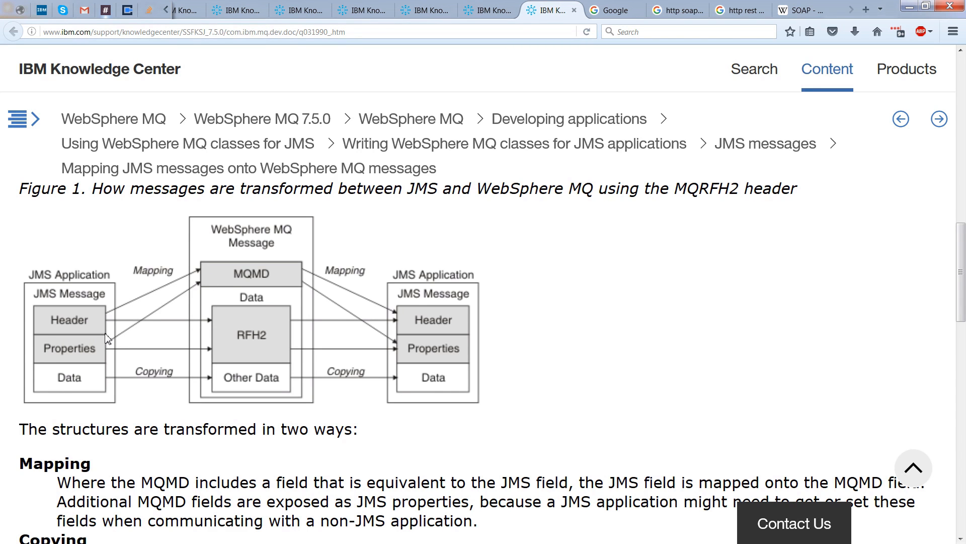
mouse_move(273, 280)
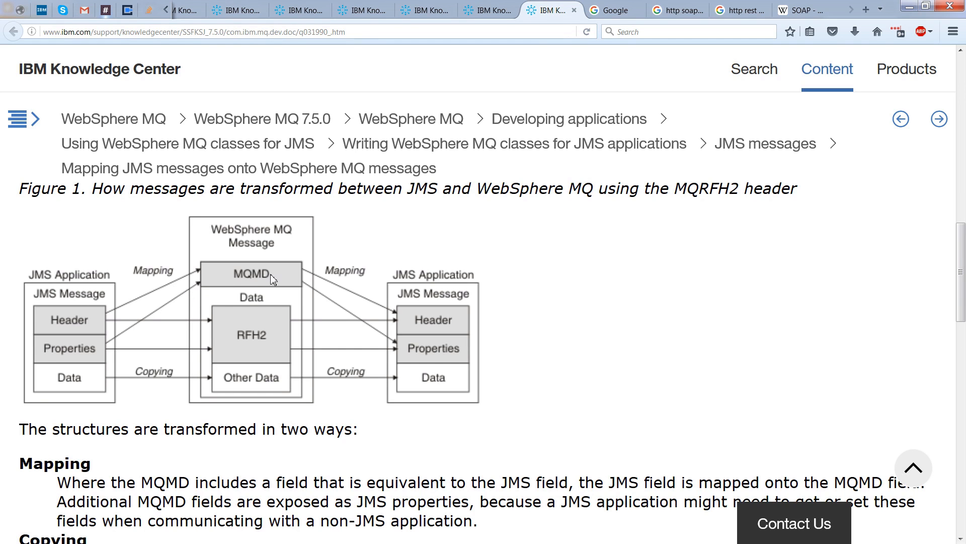
mouse_move(132, 313)
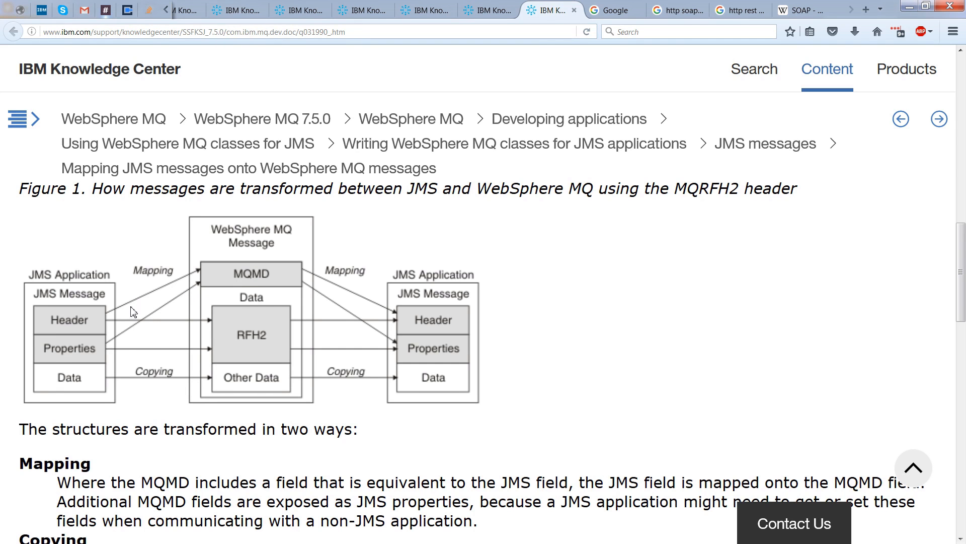
mouse_move(188, 302)
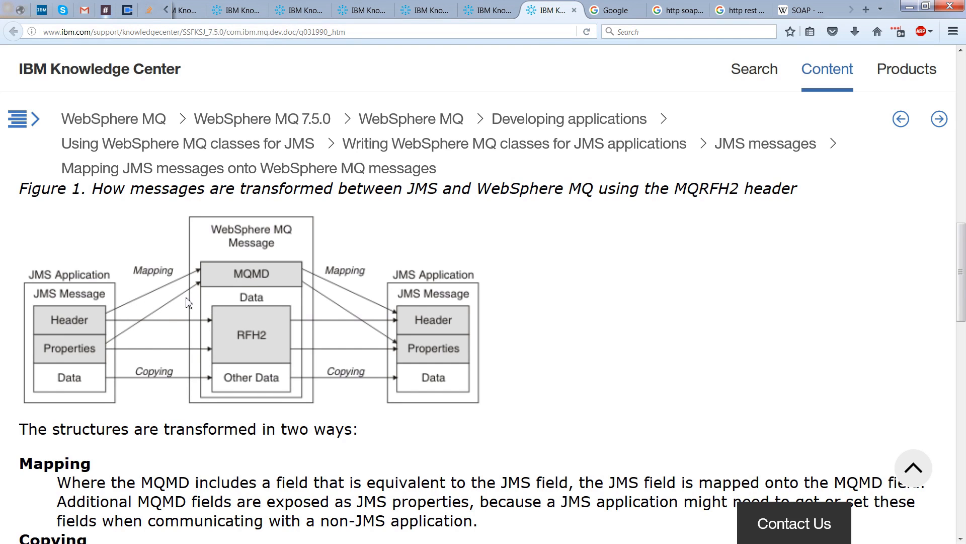
mouse_move(131, 342)
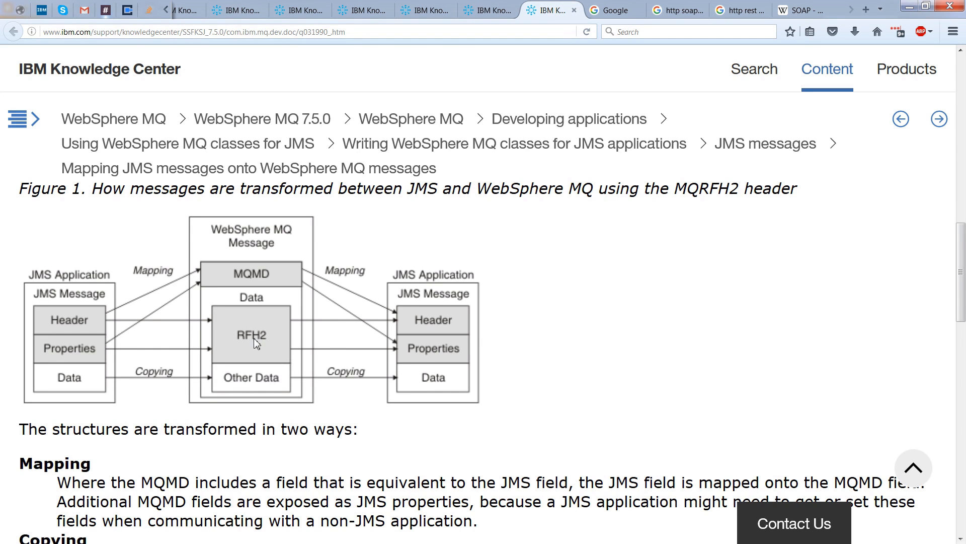
mouse_move(302, 343)
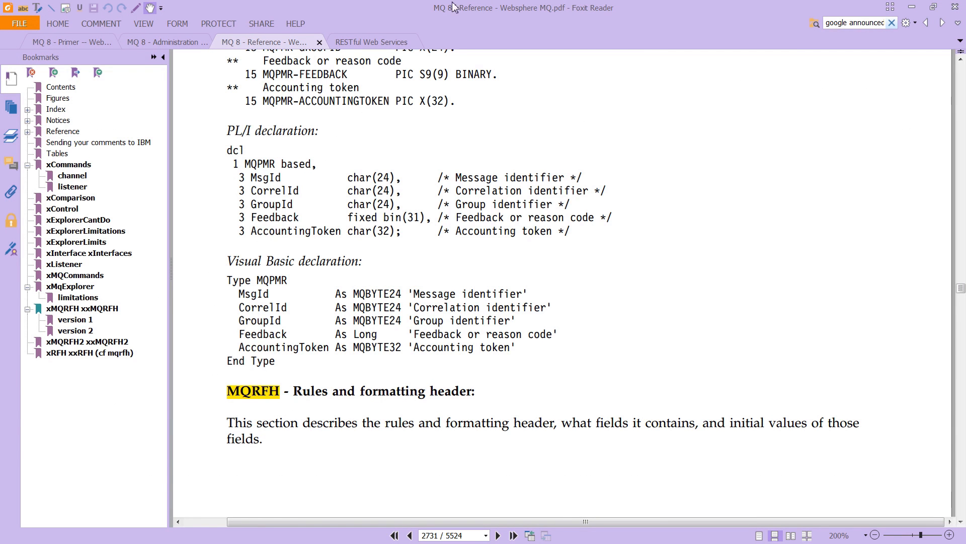
mouse_move(656, 164)
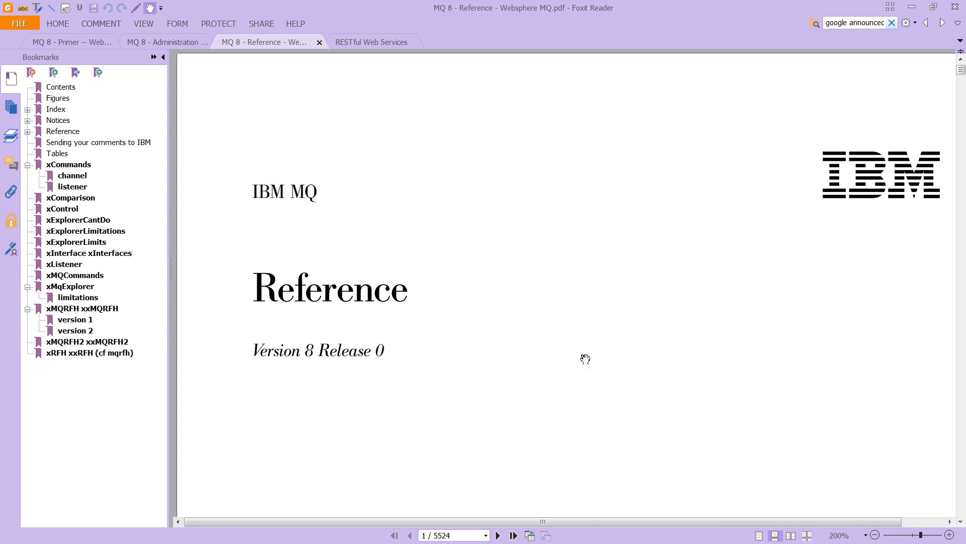
mouse_move(534, 363)
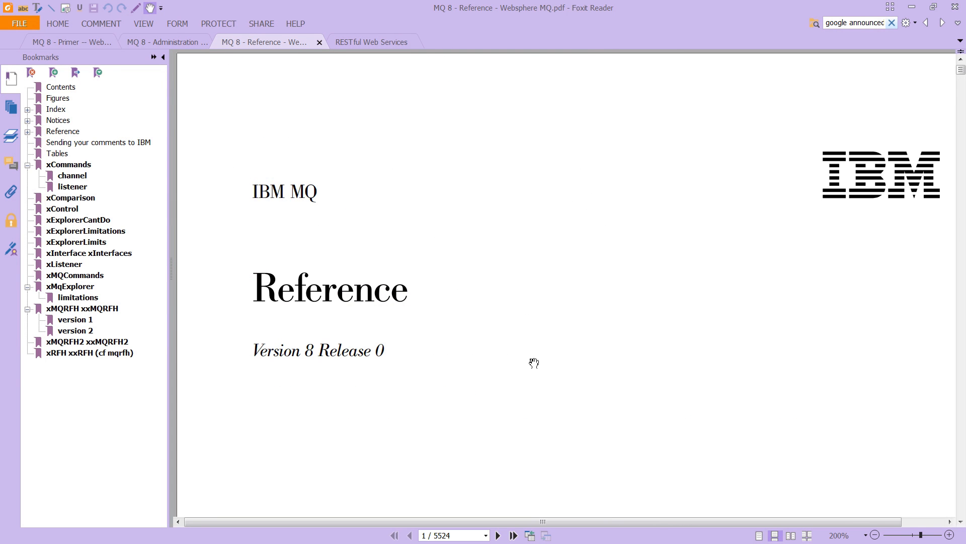
- Zoom out and scroll through the MQ 8 Reference PDF in Foxit Reader
click(874, 535)
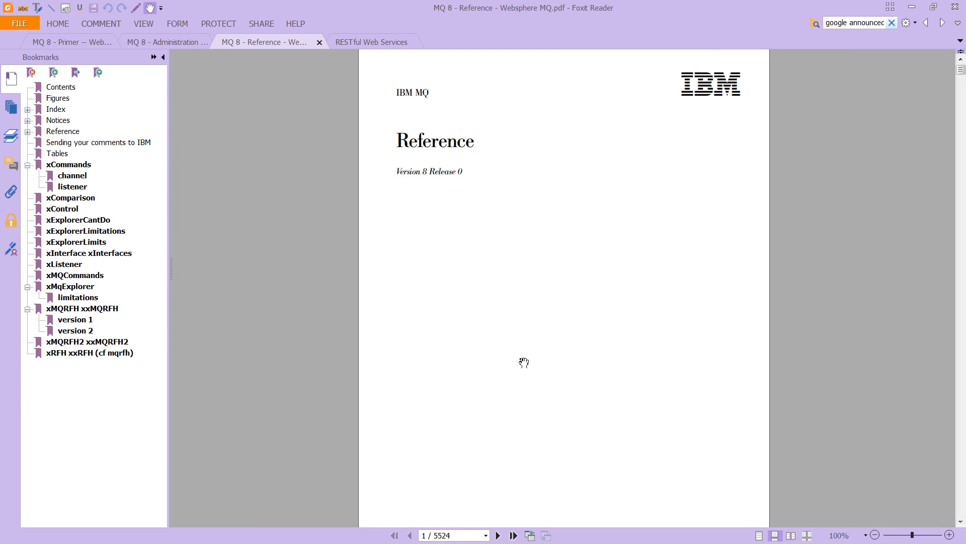
scroll(down, 3)
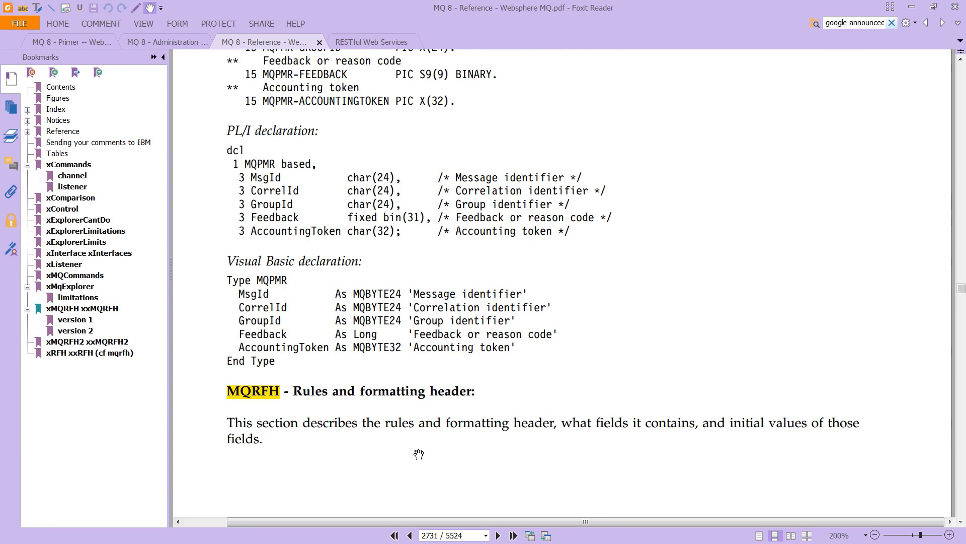
scroll(down, 3)
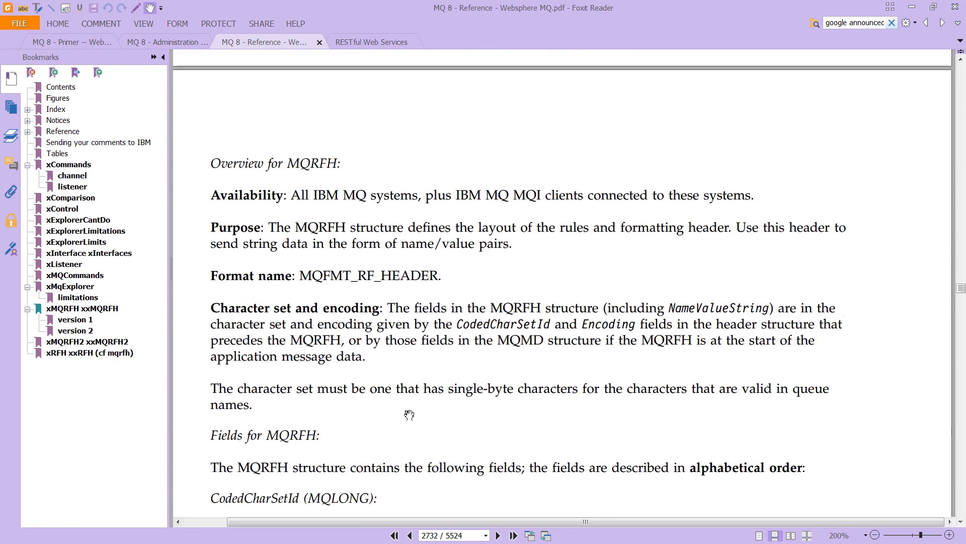
scroll(down, 3)
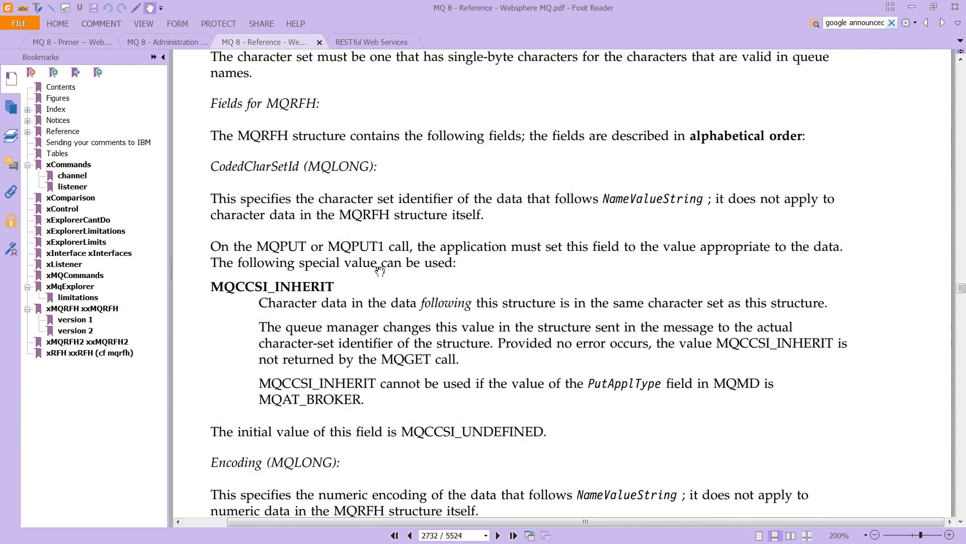
- Jump to the MQRFH version 1 bookmark, then the MQRFH2 section
click(75, 319)
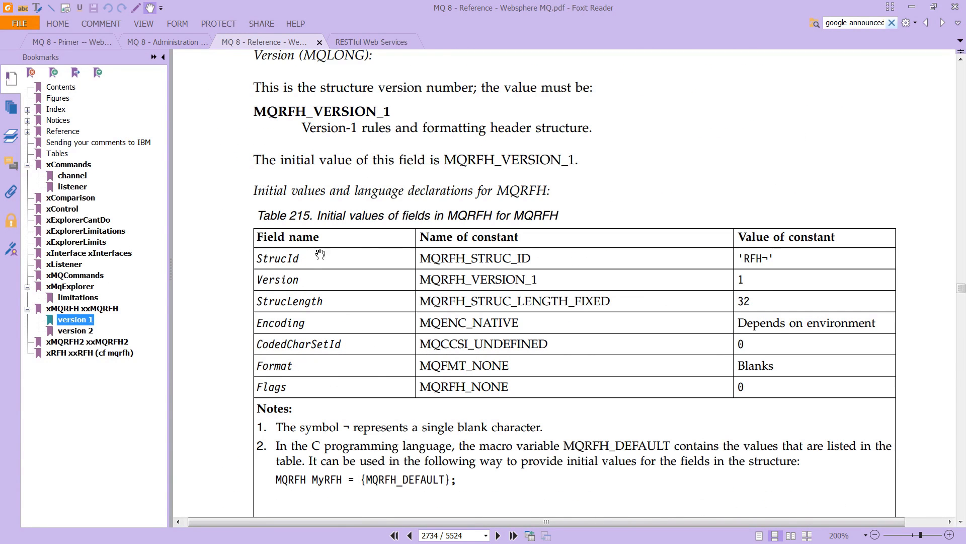
click(74, 330)
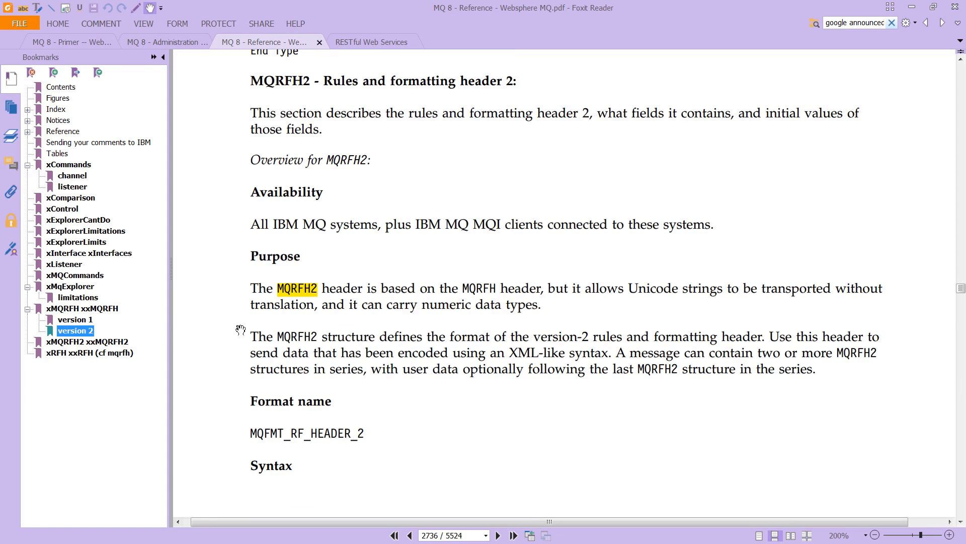
scroll(down, 3)
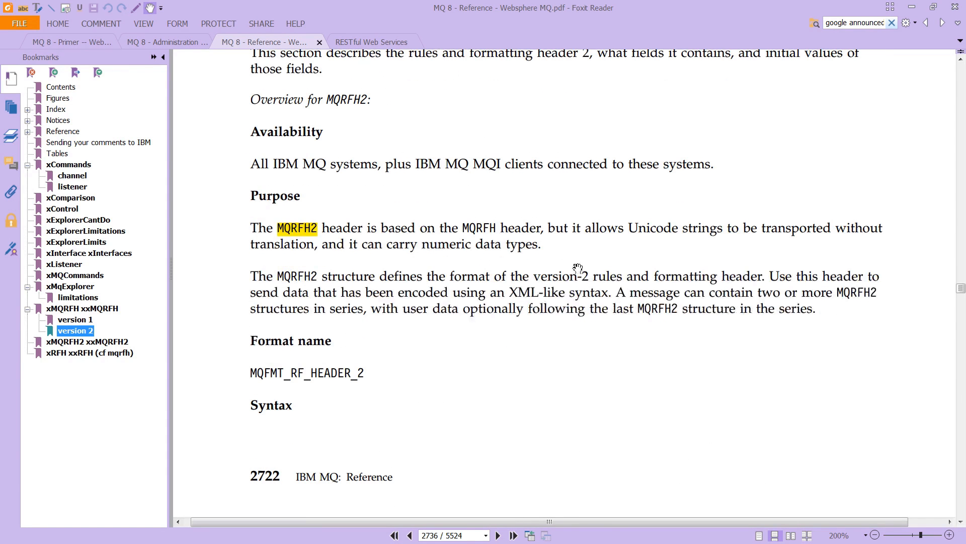
mouse_move(725, 227)
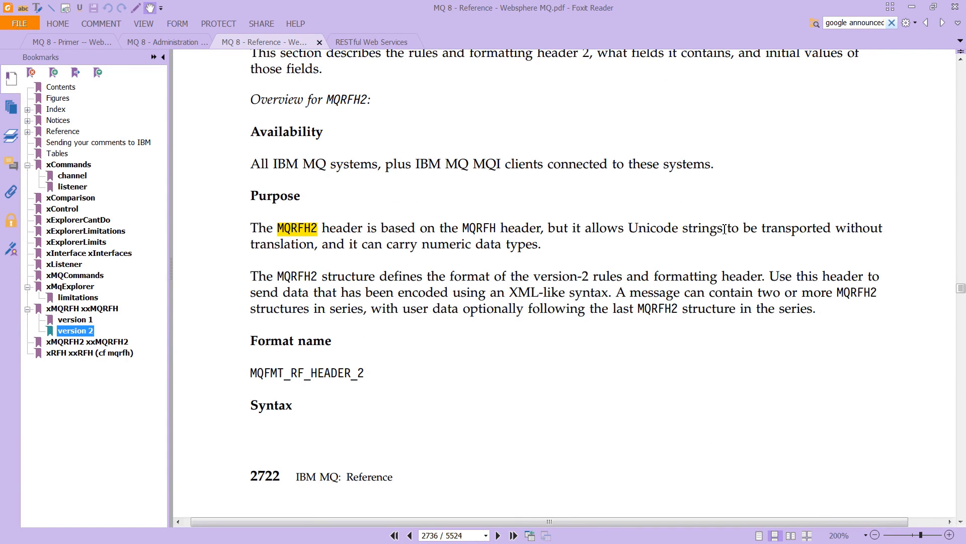
mouse_move(428, 271)
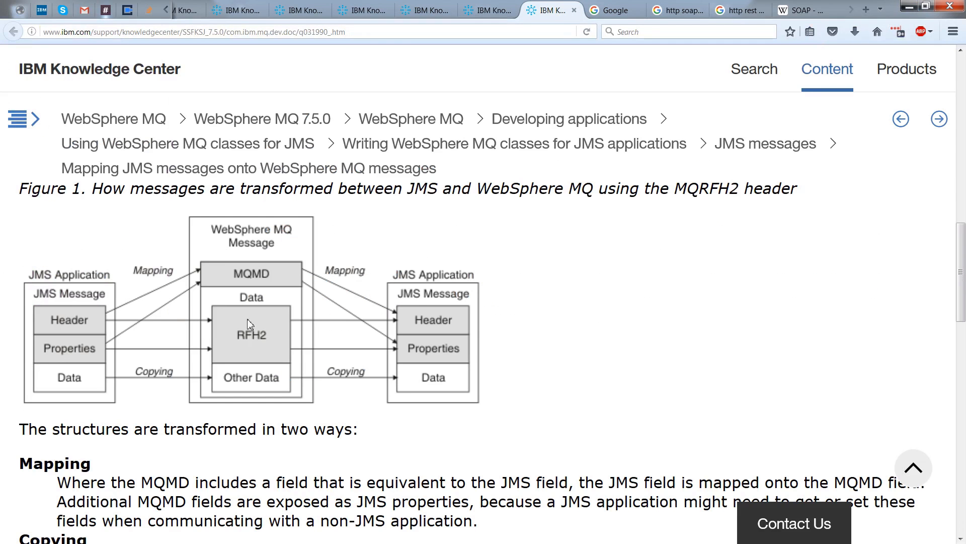
mouse_move(190, 324)
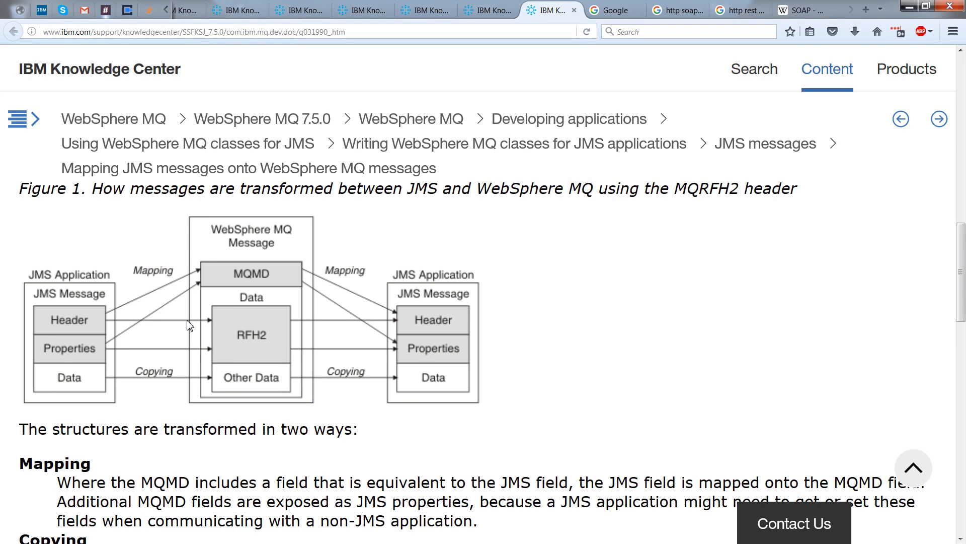
mouse_move(233, 378)
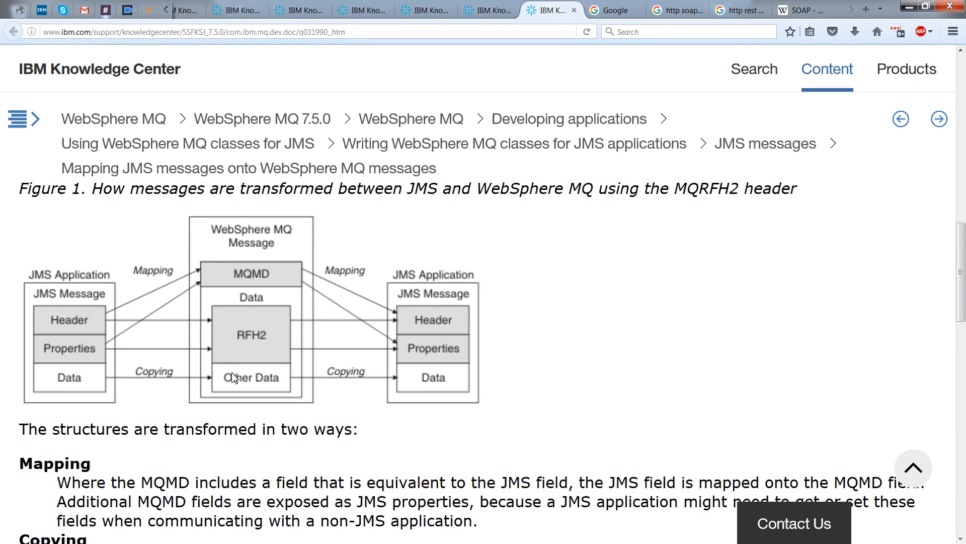
mouse_move(405, 426)
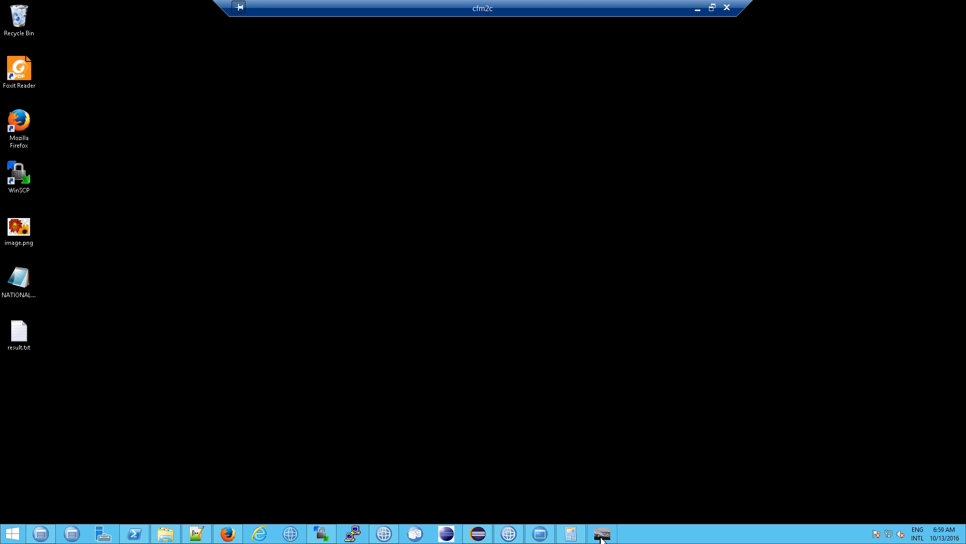
- Bring the RfhUtil V8.0.0 window to the front in the cfm2c remote session
click(602, 533)
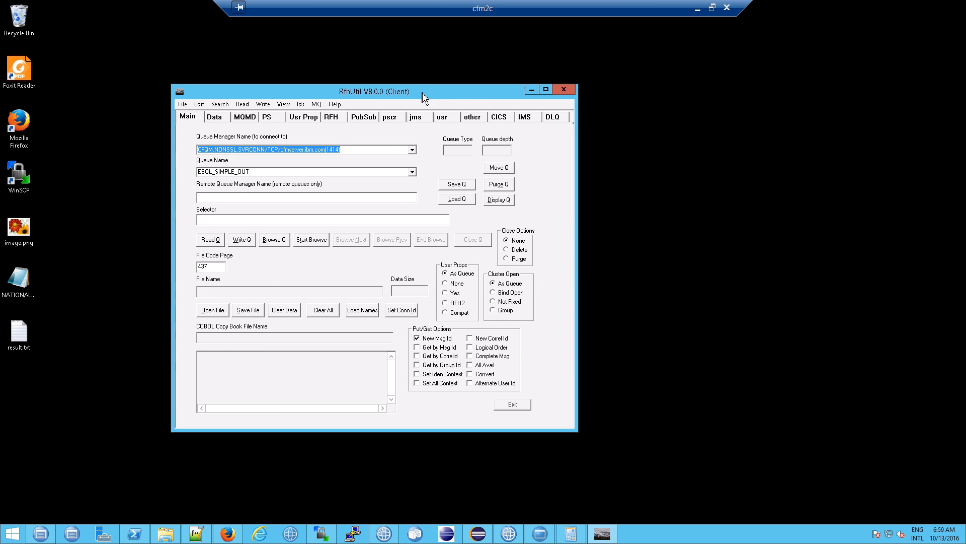
mouse_move(461, 109)
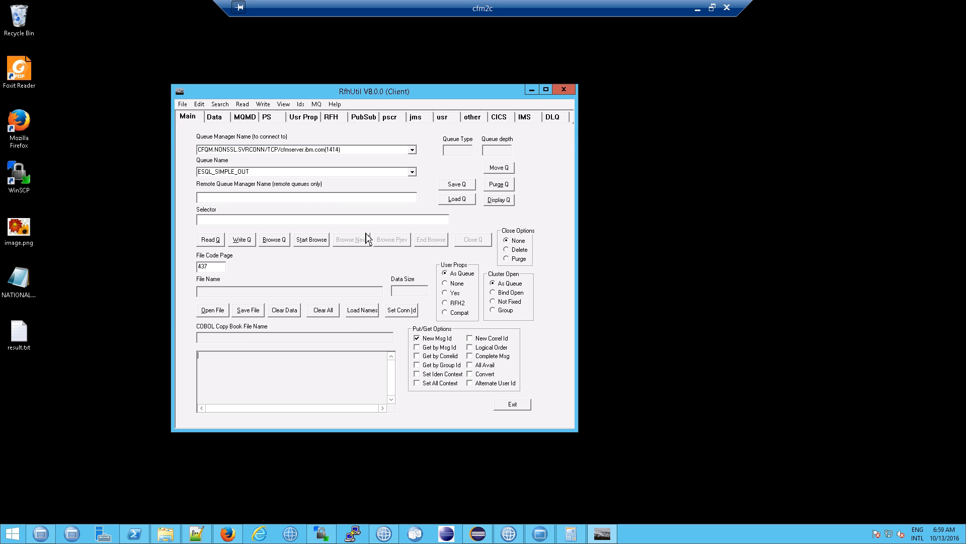
mouse_move(319, 184)
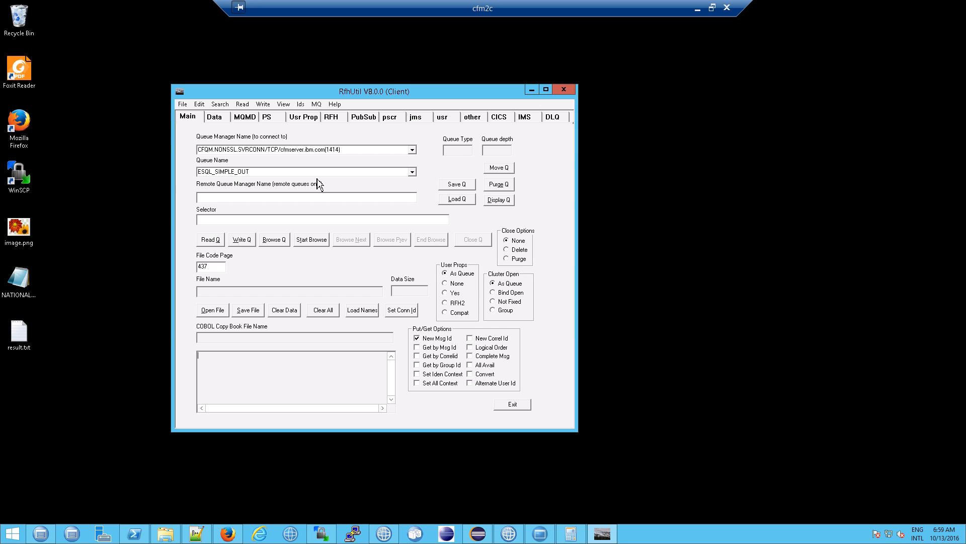
mouse_move(266, 160)
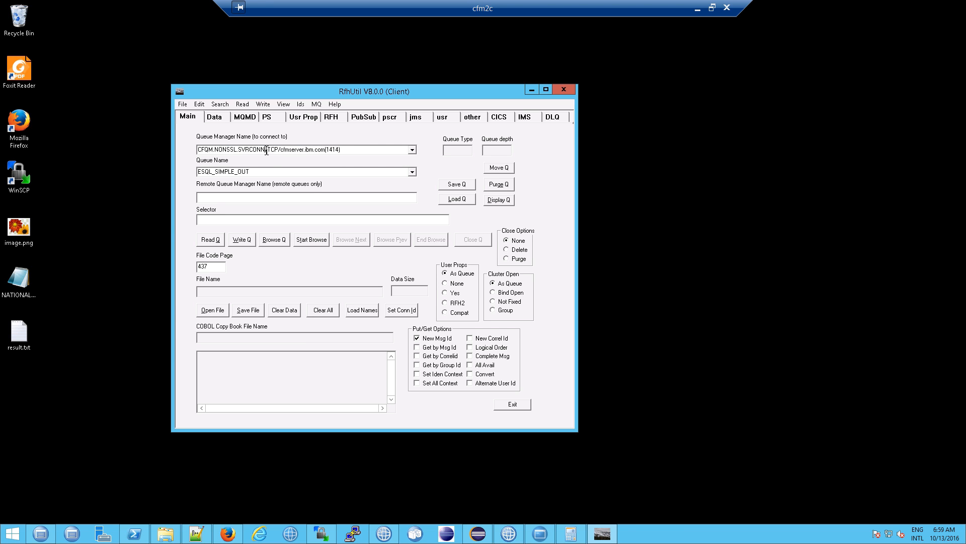
double_click(237, 149)
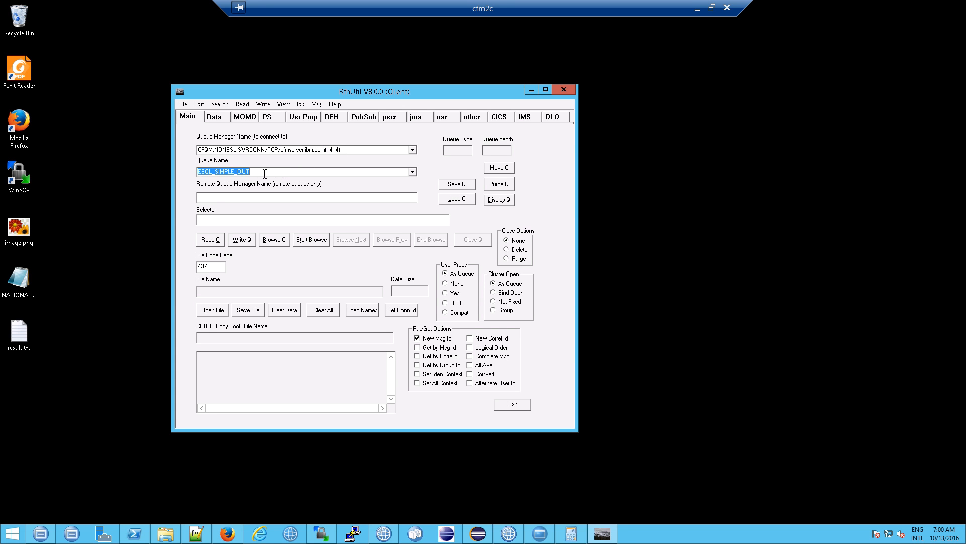
mouse_move(292, 171)
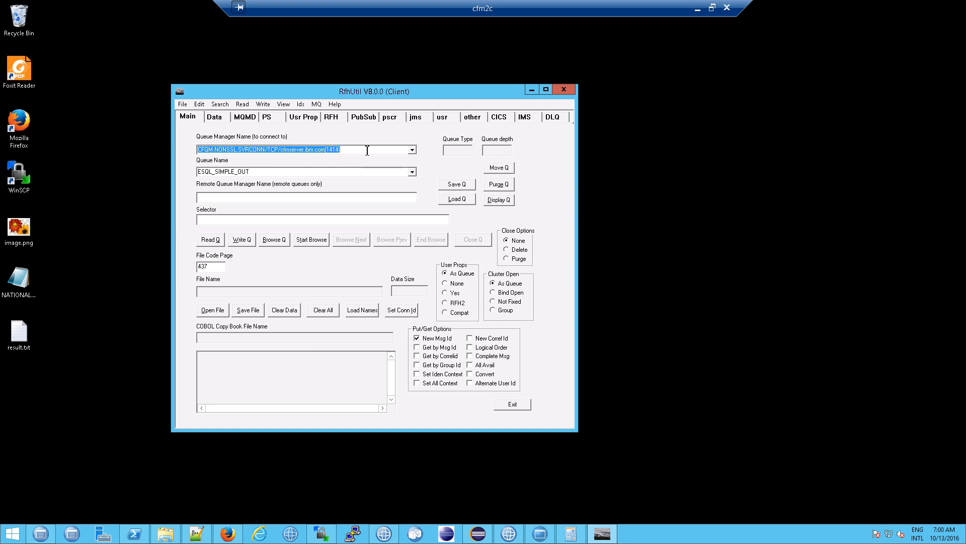
mouse_move(374, 319)
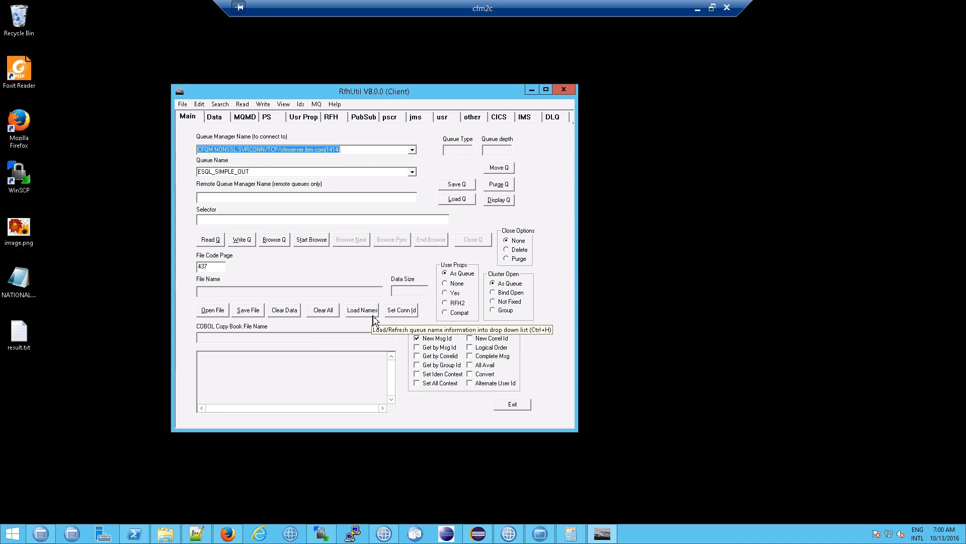
mouse_move(396, 273)
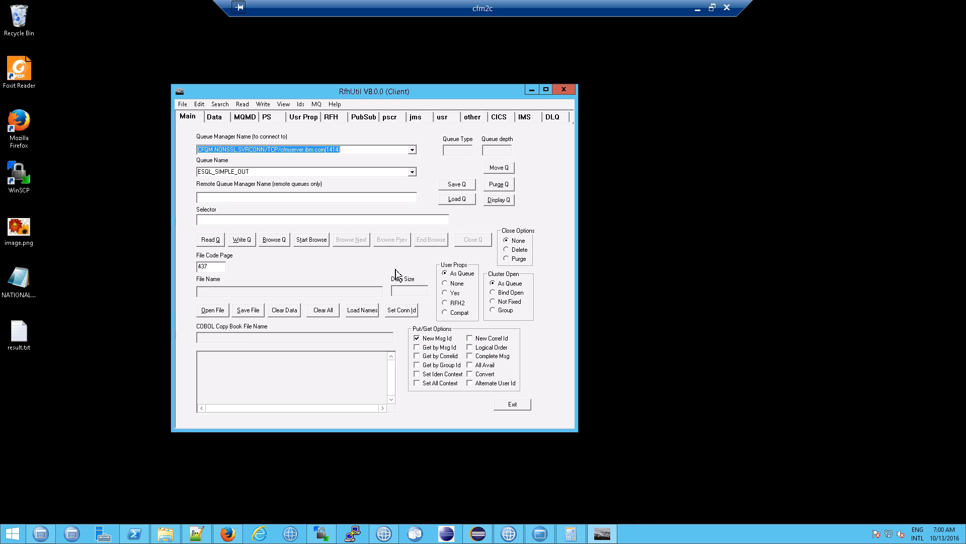
- Load the queue manager's queue names and choose ESQL_SIMPLE_OUT
click(362, 310)
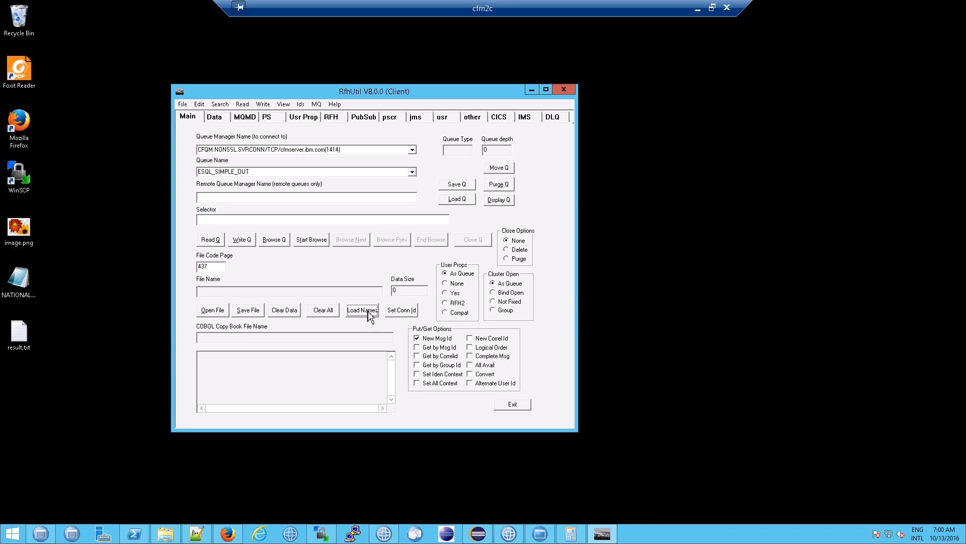
mouse_move(362, 310)
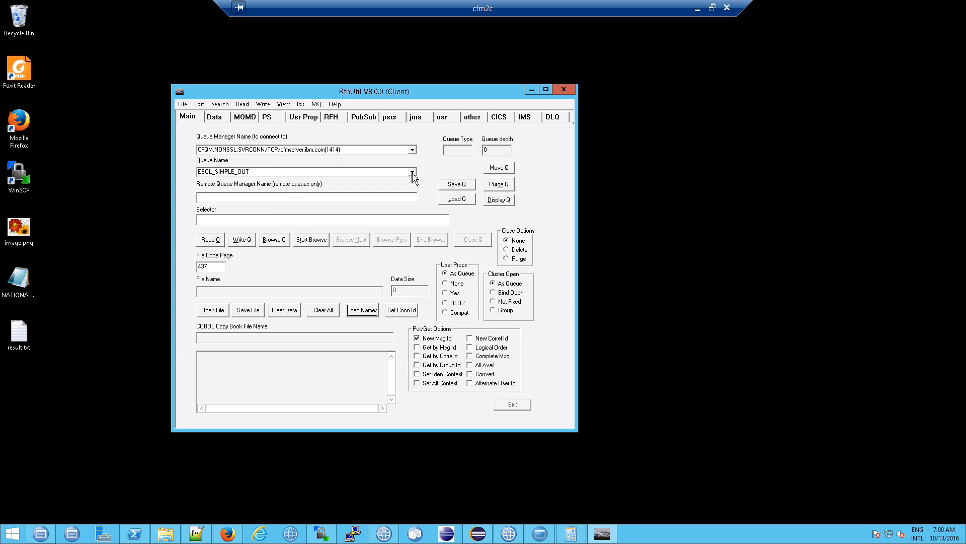
click(411, 171)
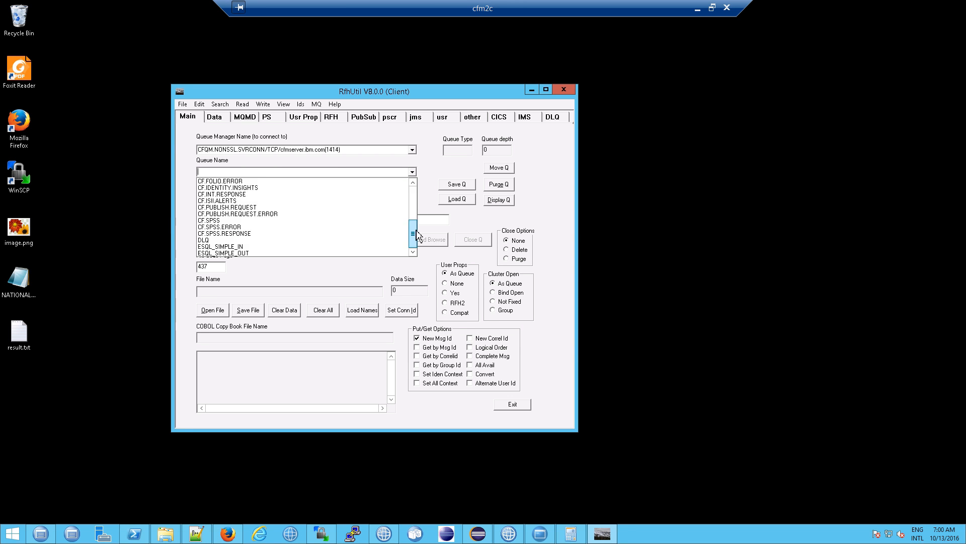
click(223, 253)
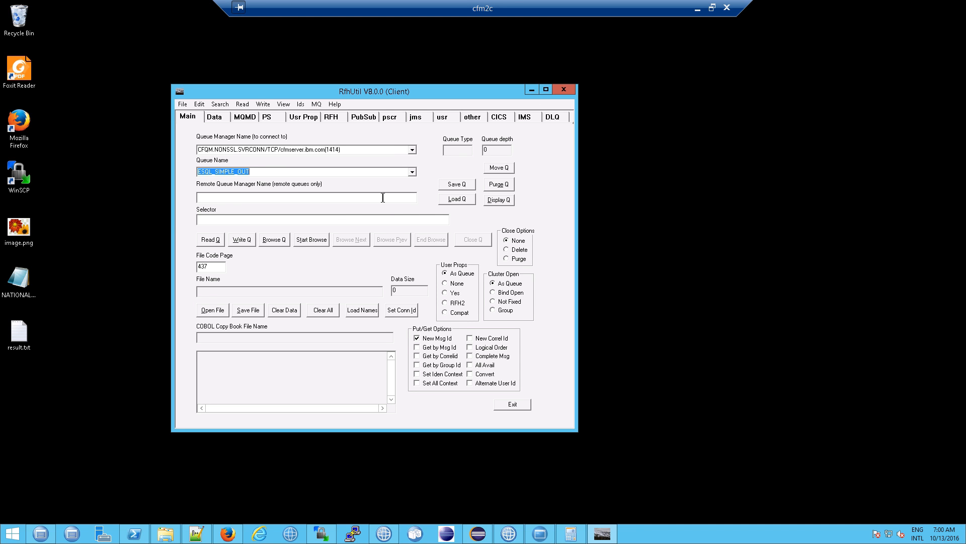
- Display the five messages on ESQL_SIMPLE_OUT, then close the list
click(498, 200)
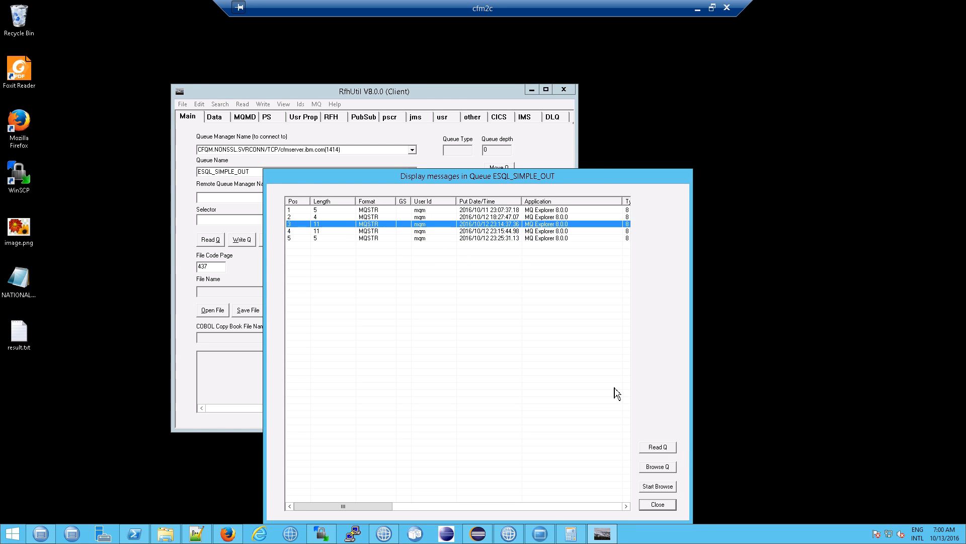
mouse_move(657, 487)
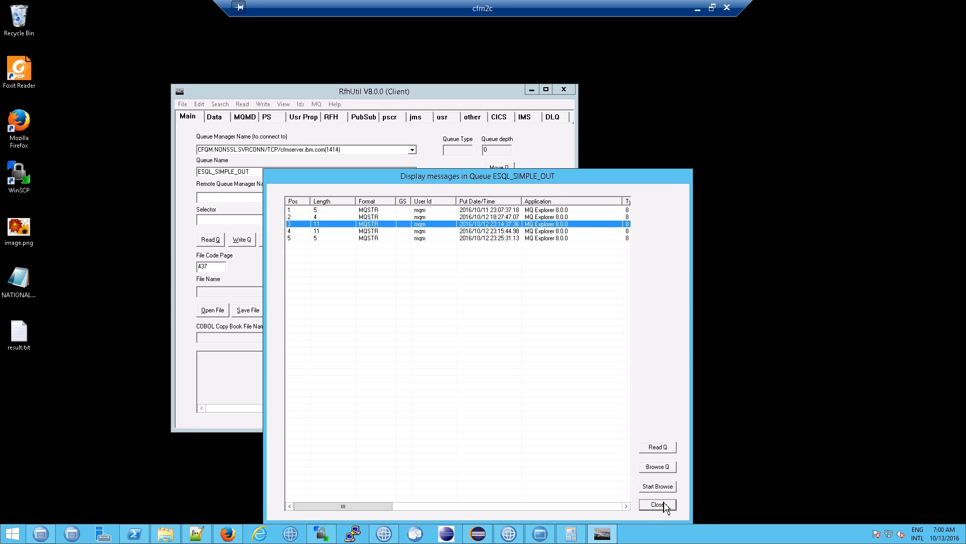
click(656, 504)
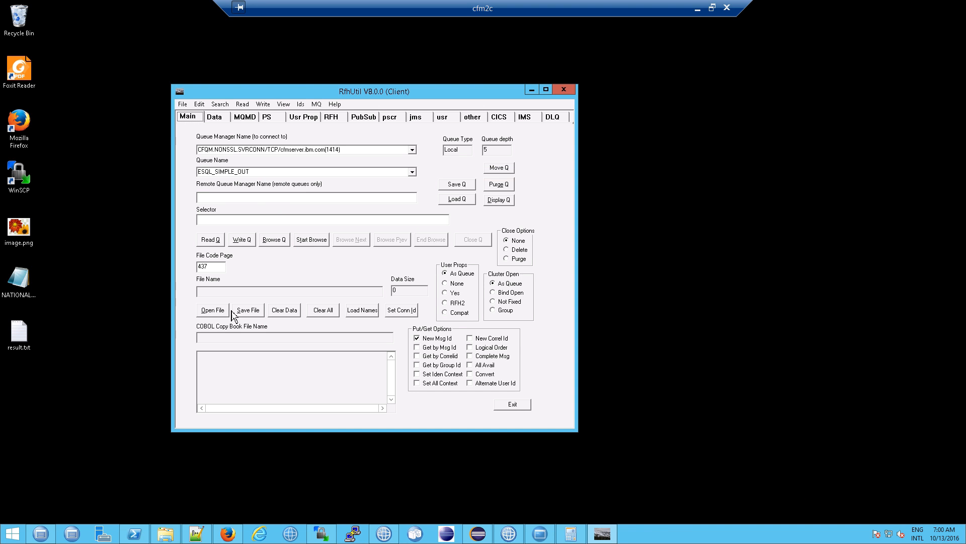
mouse_move(212, 310)
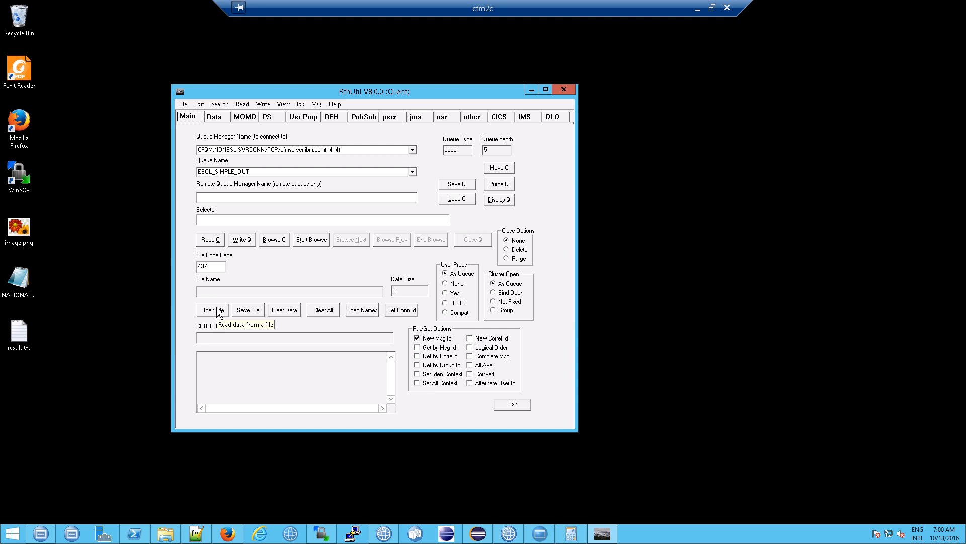
click(208, 310)
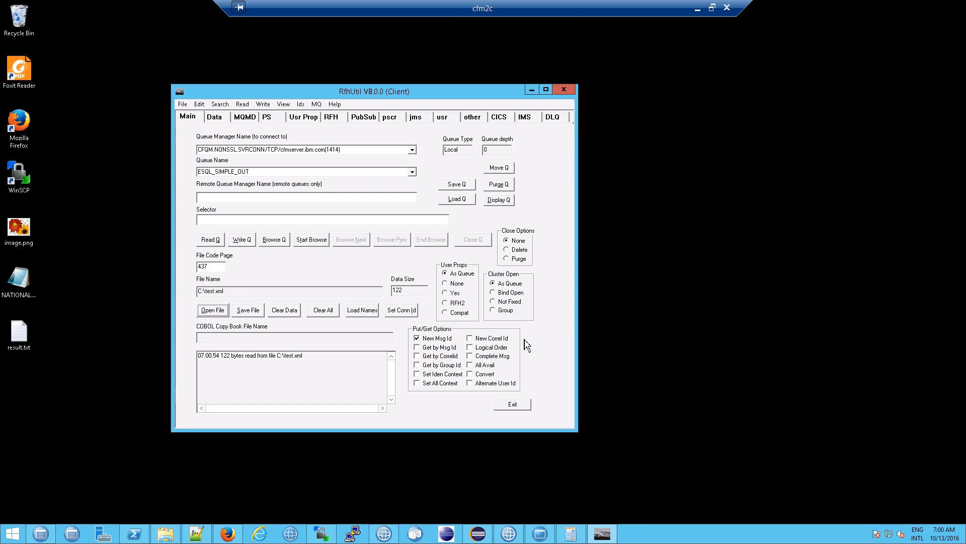
mouse_move(315, 365)
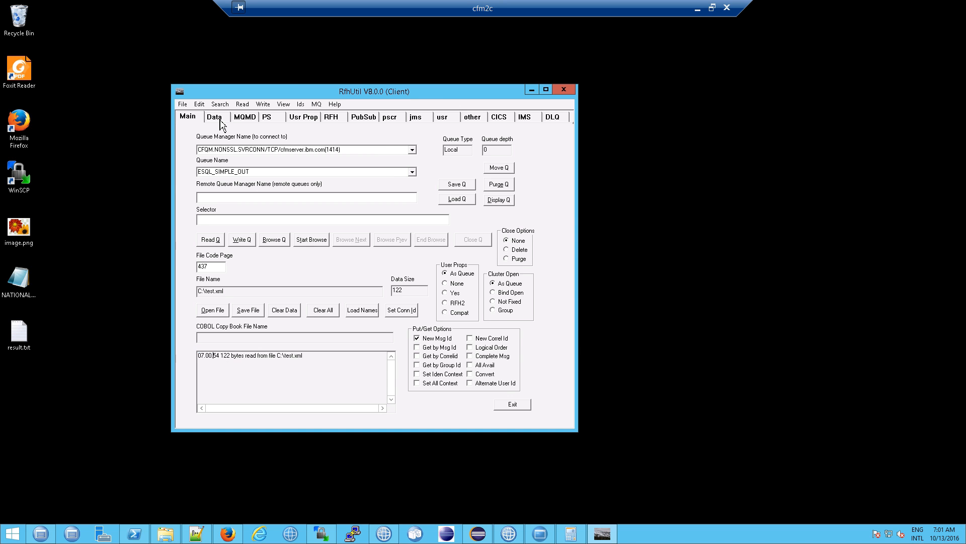
- Show the test.xml message data formatted as XML on the Data tab
click(214, 116)
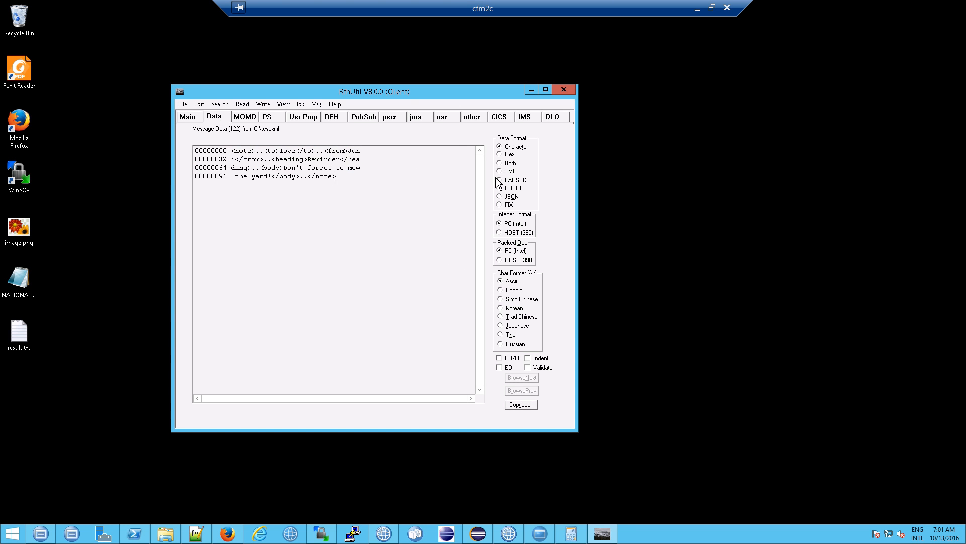
click(500, 170)
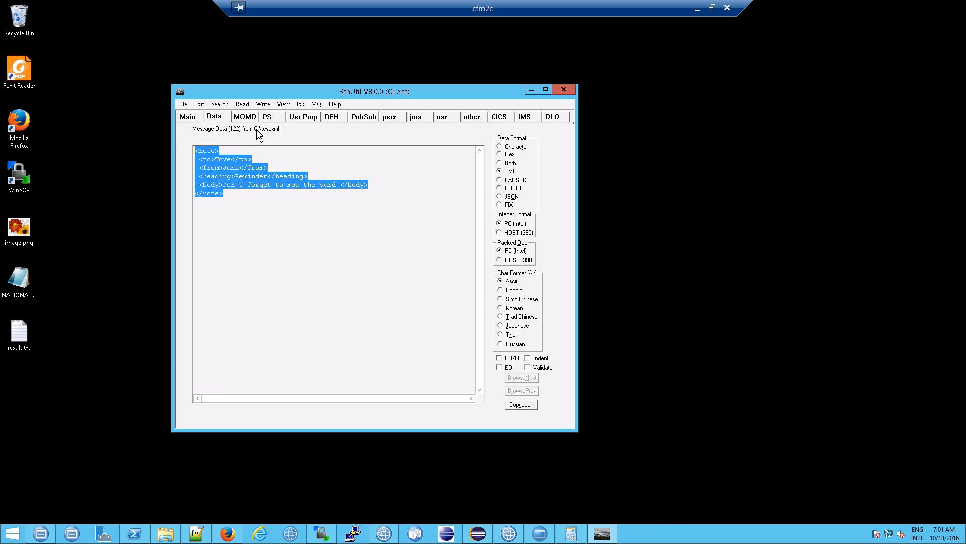
mouse_move(260, 135)
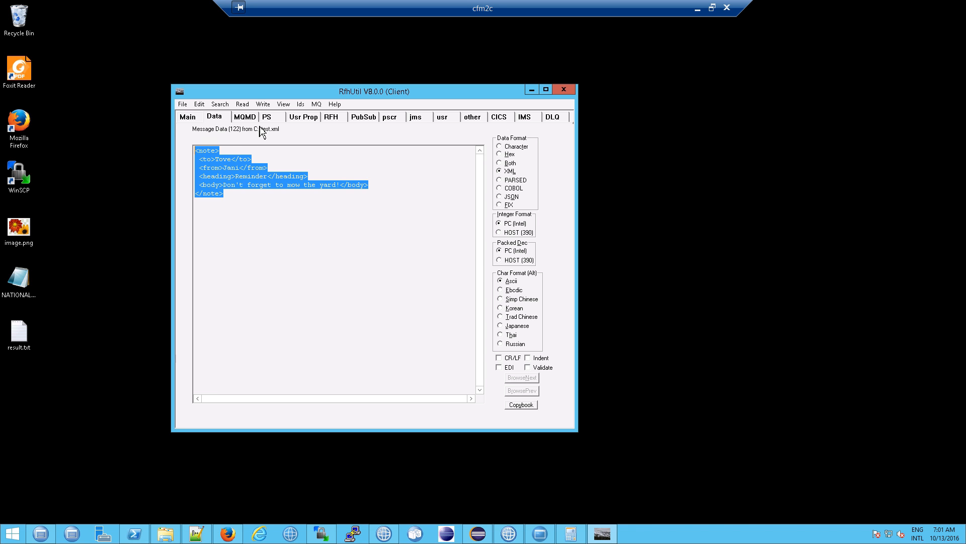
- Inspect the MQMD descriptor fields of the loaded test.xml message
click(245, 116)
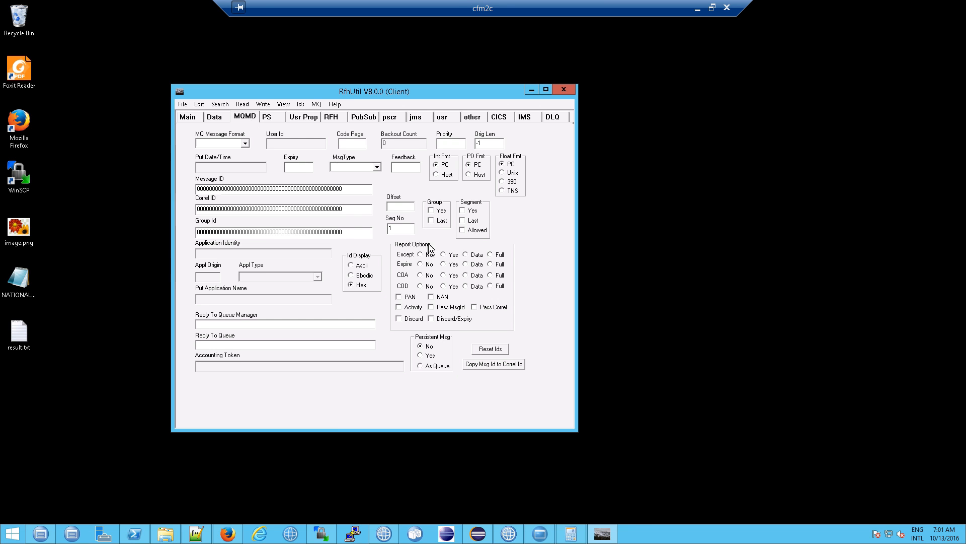
mouse_move(234, 156)
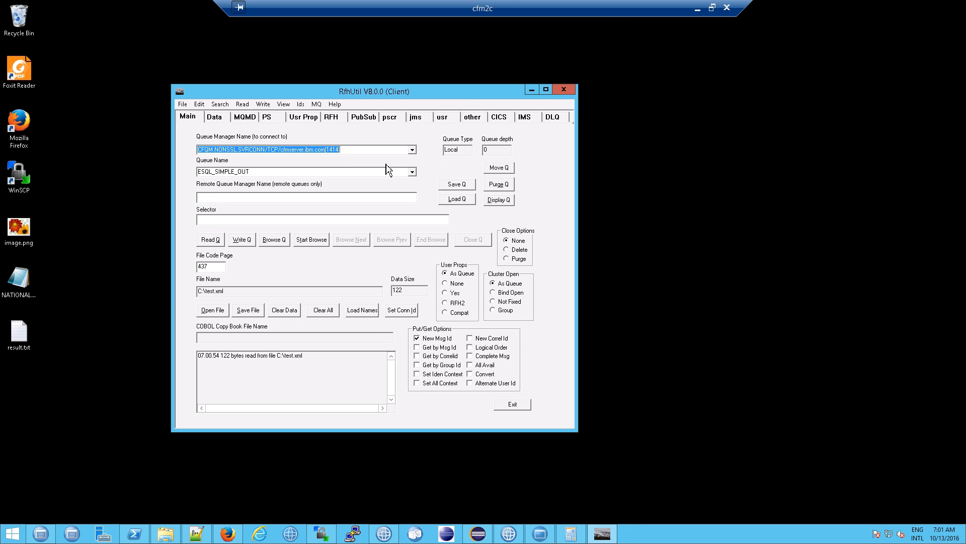
mouse_move(324, 198)
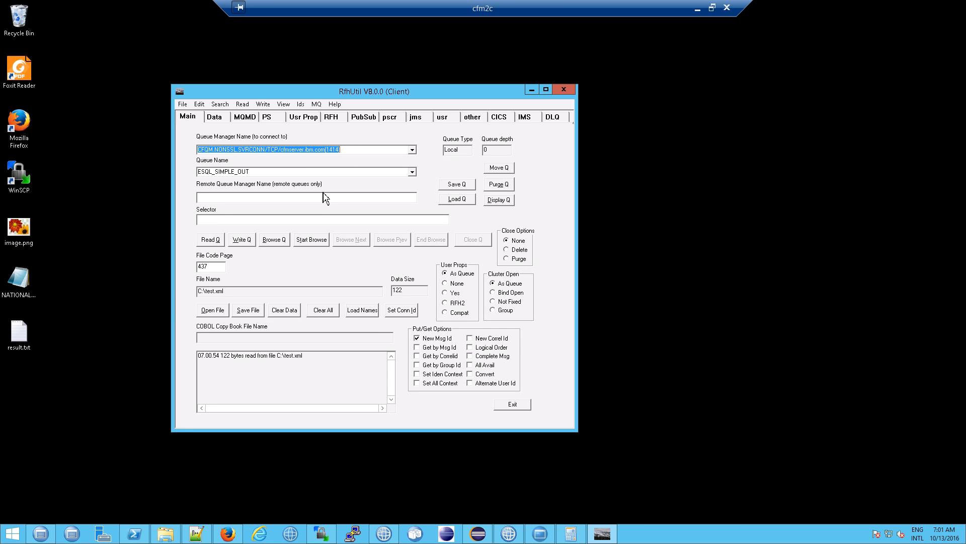
- Browse ESQL_SIMPLE_OUT and show message 1 of 5, 'test2', as character data
click(311, 239)
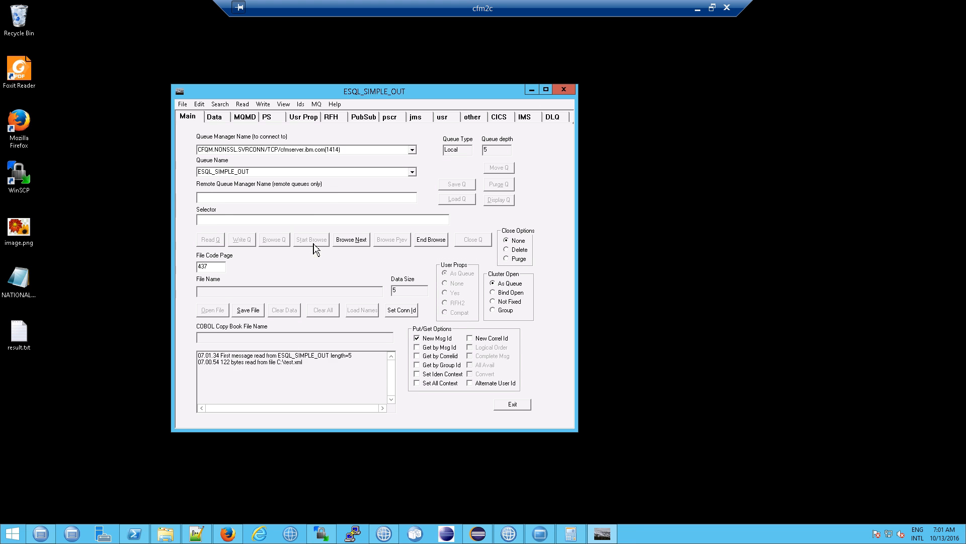
mouse_move(311, 239)
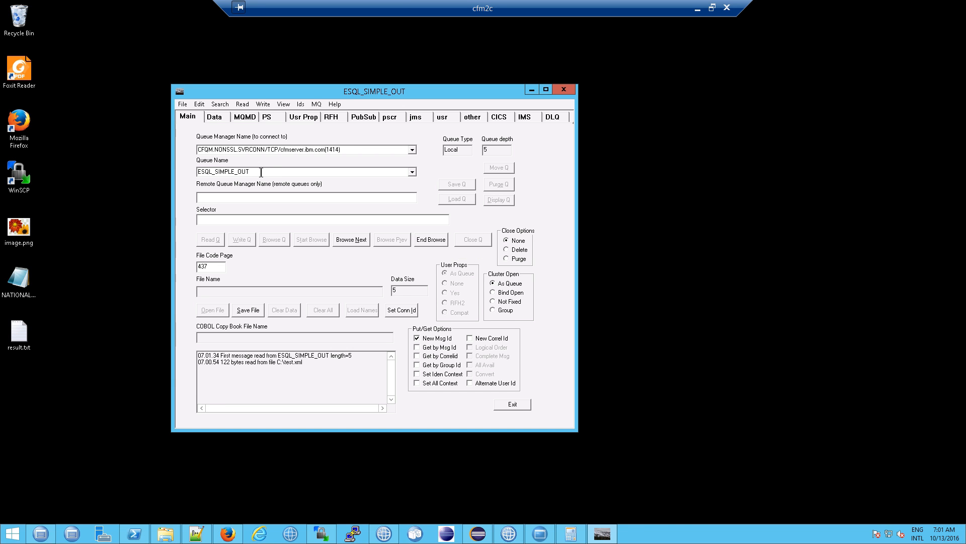
mouse_move(248, 123)
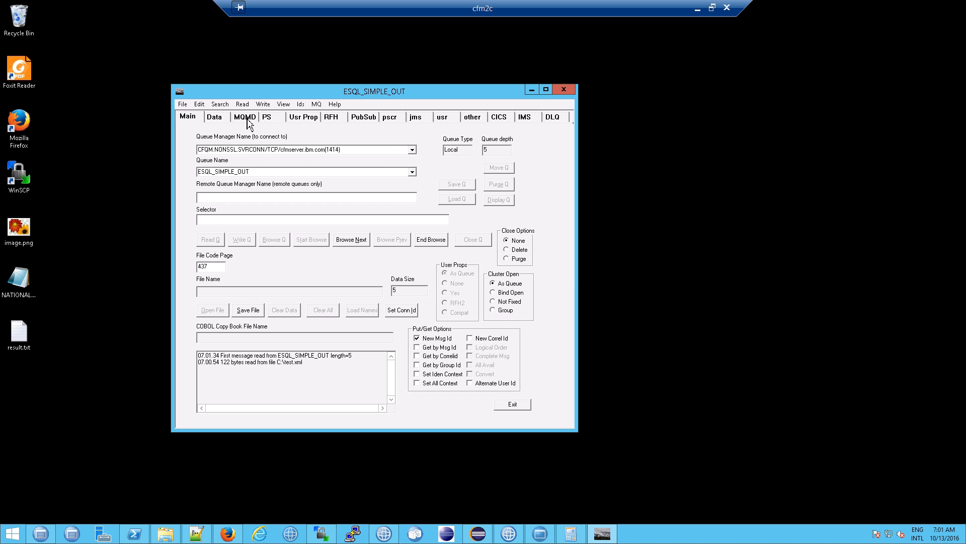
click(214, 116)
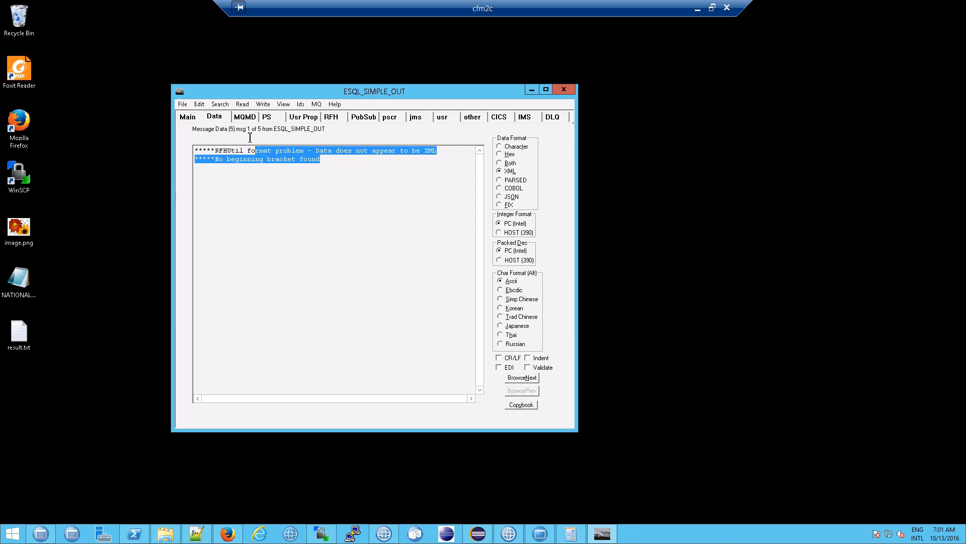
click(245, 116)
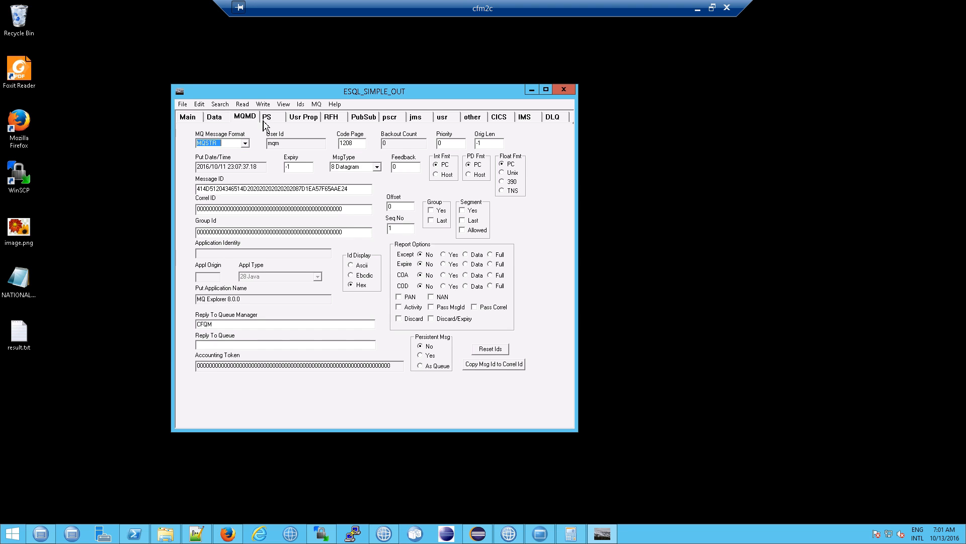
click(214, 116)
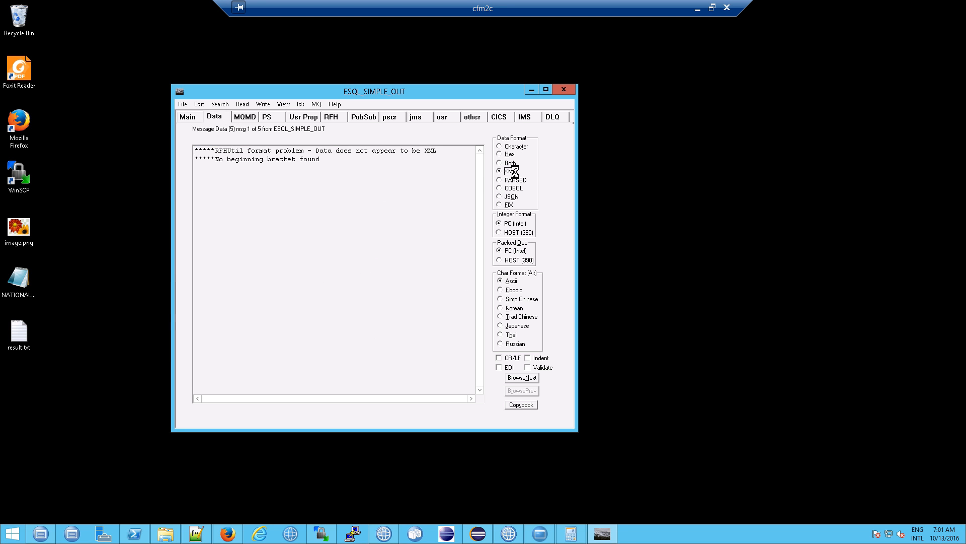
click(500, 146)
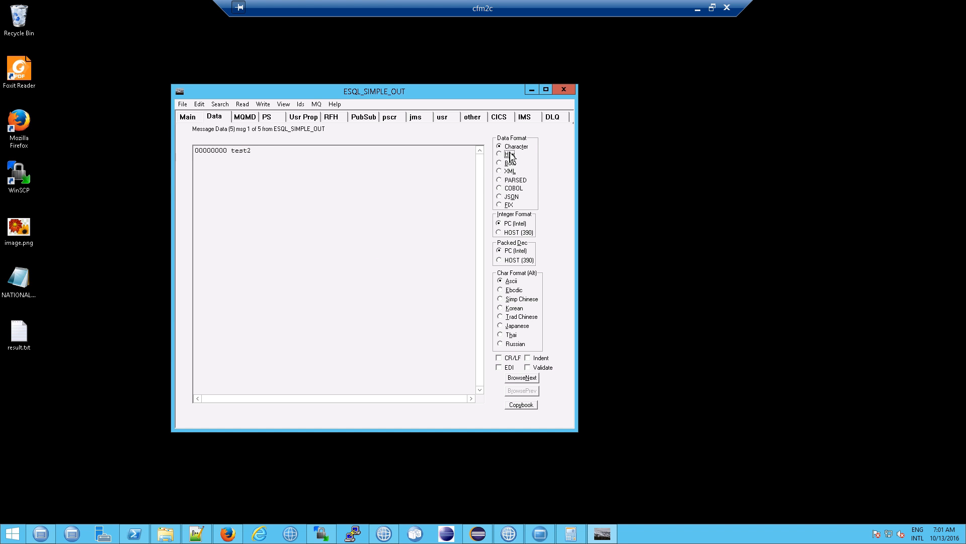
mouse_move(511, 154)
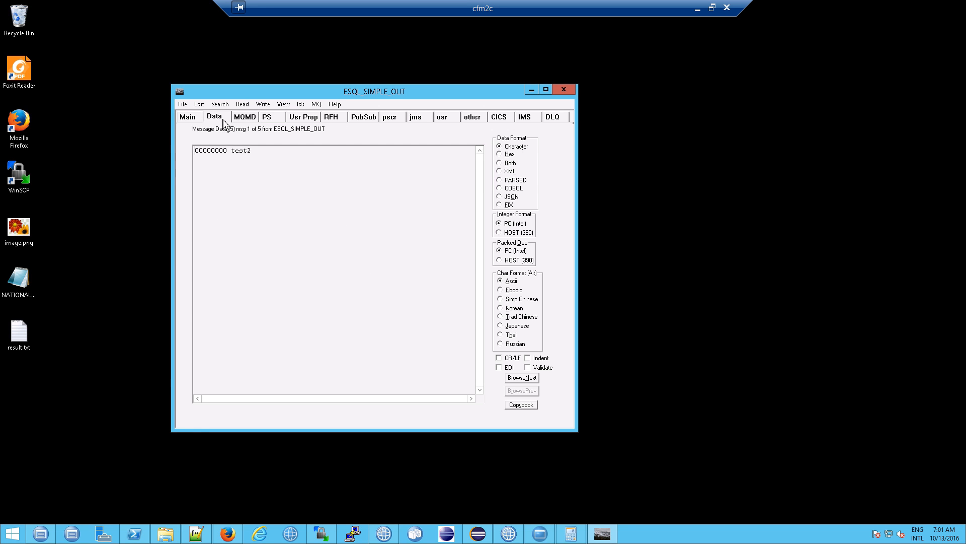
- Show browsed message 1's MQMD fields, including user mqm and MQ Explorer 8.0.0
click(244, 116)
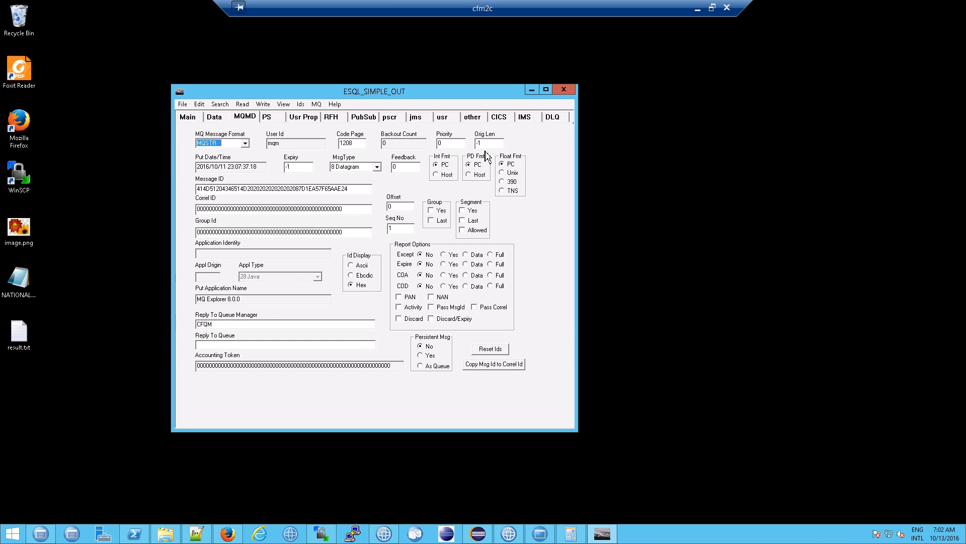
mouse_move(289, 176)
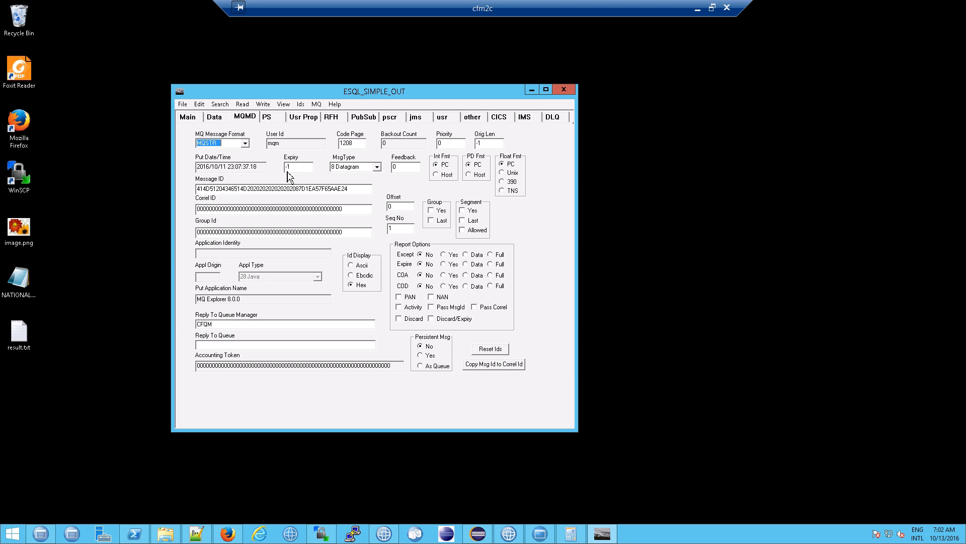
- Confirm the browsed message has no RFH header, then return to Main
click(332, 116)
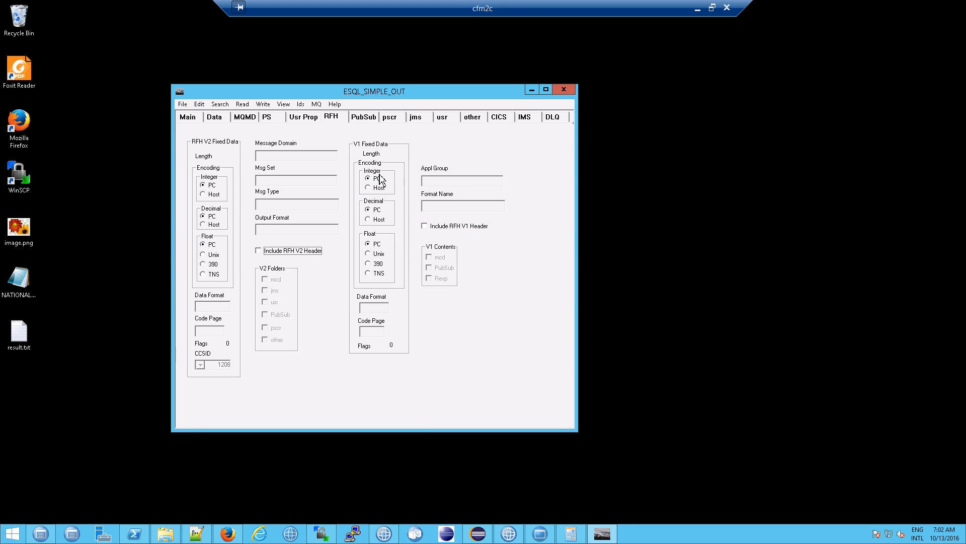
mouse_move(407, 177)
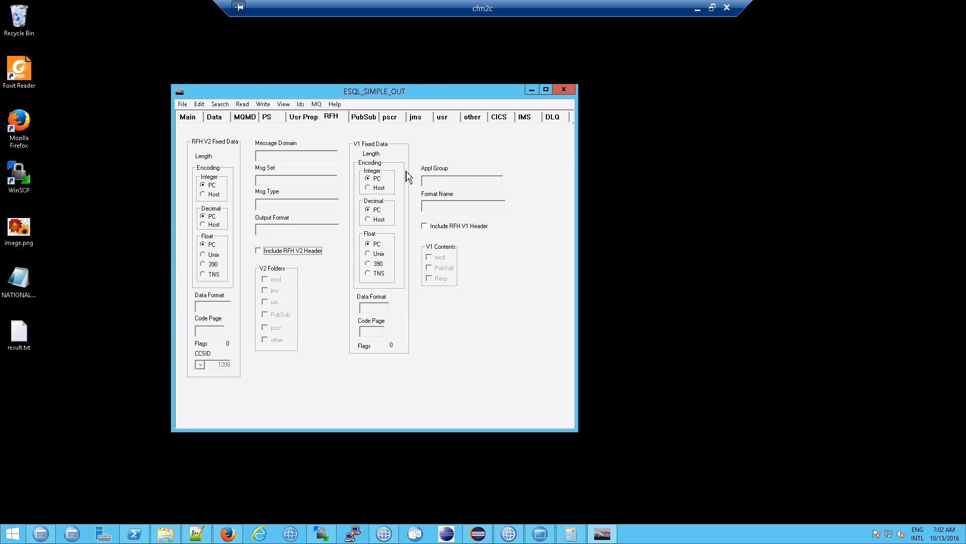
mouse_move(275, 127)
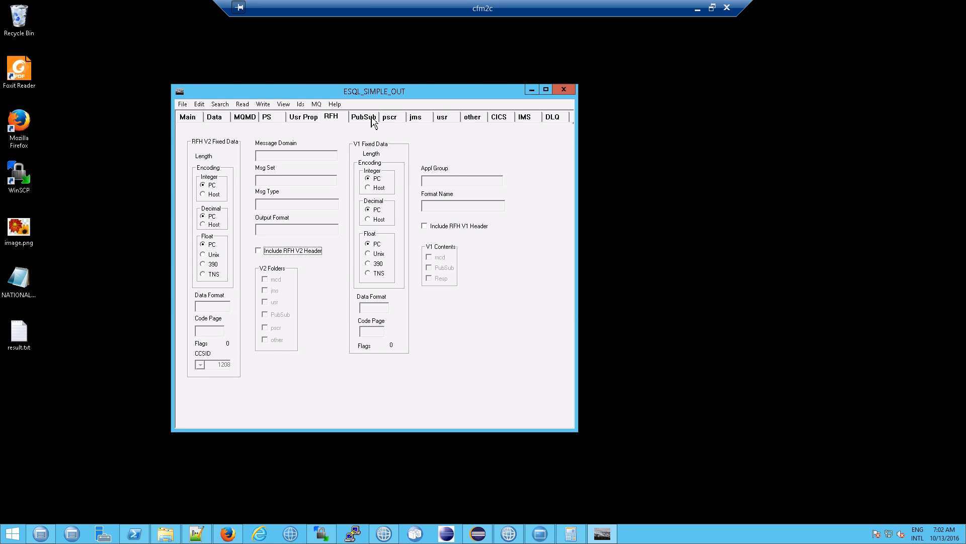
mouse_move(329, 116)
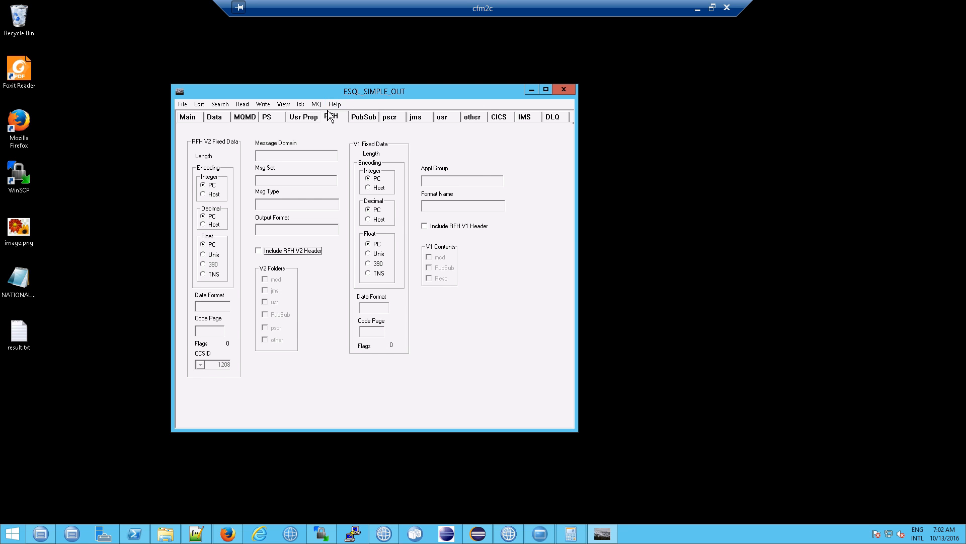
click(188, 116)
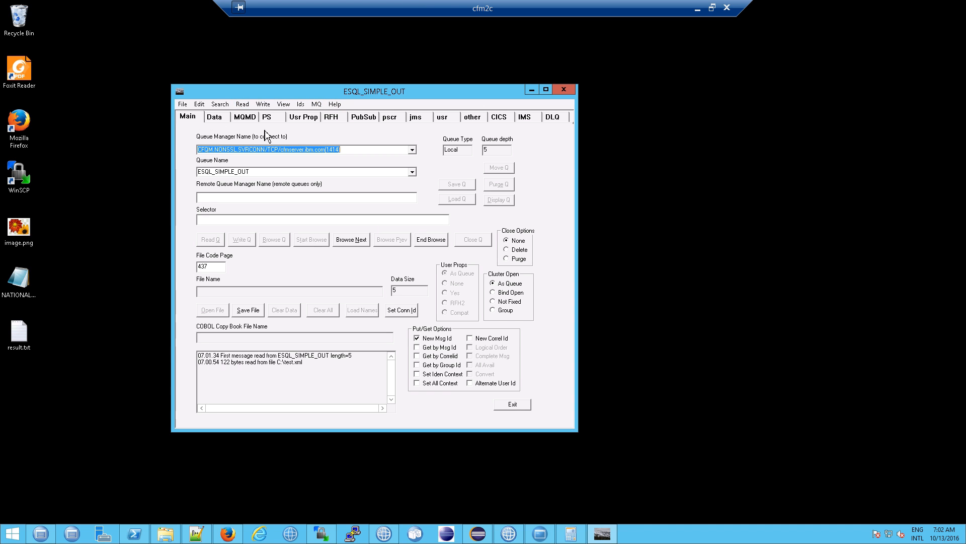